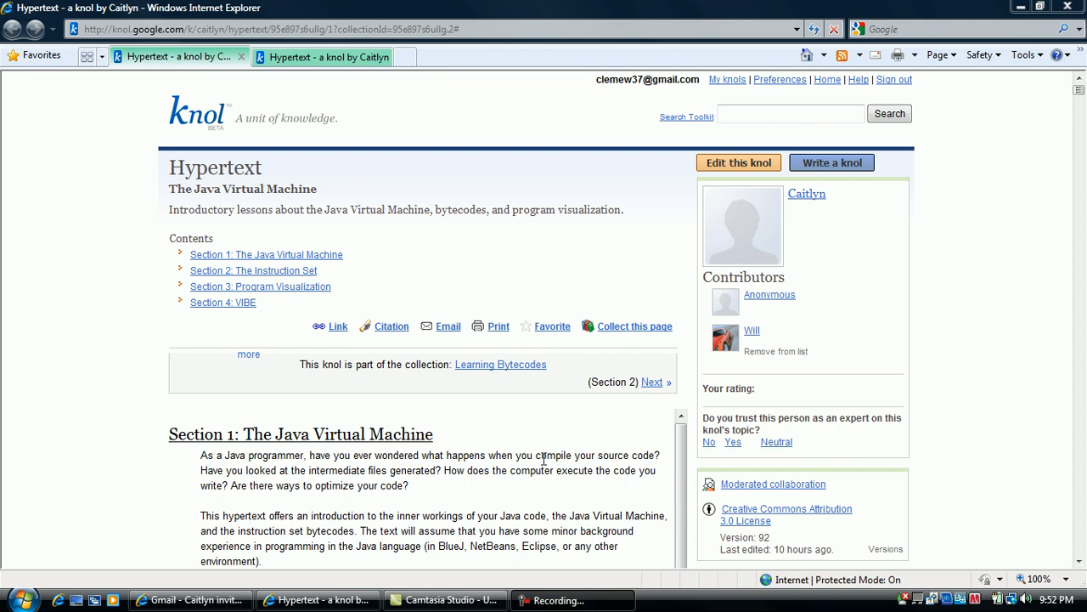
mouse_move(1034, 519)
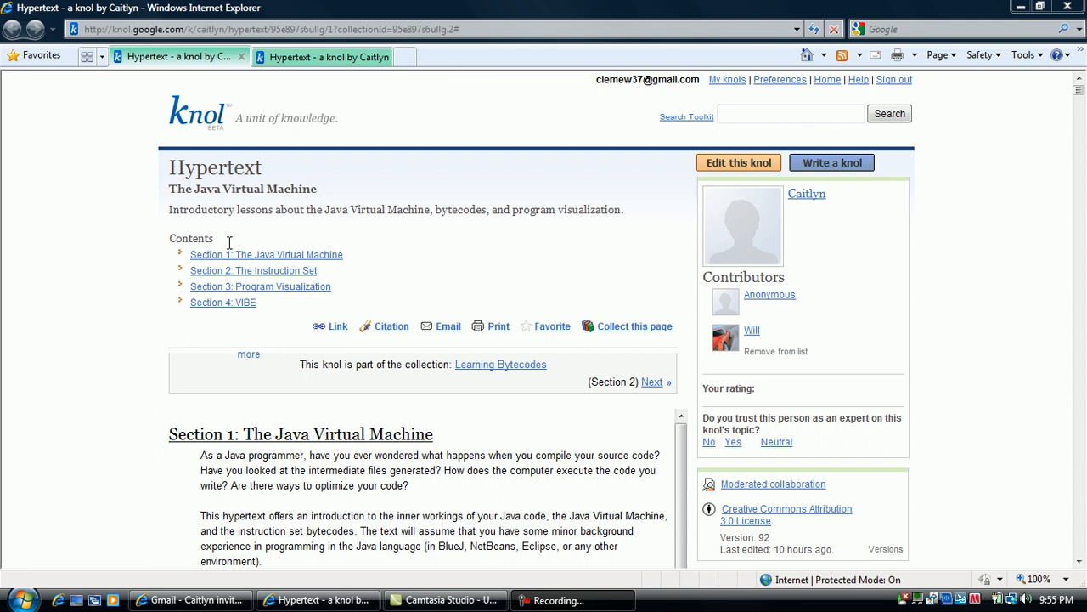
mouse_move(574, 264)
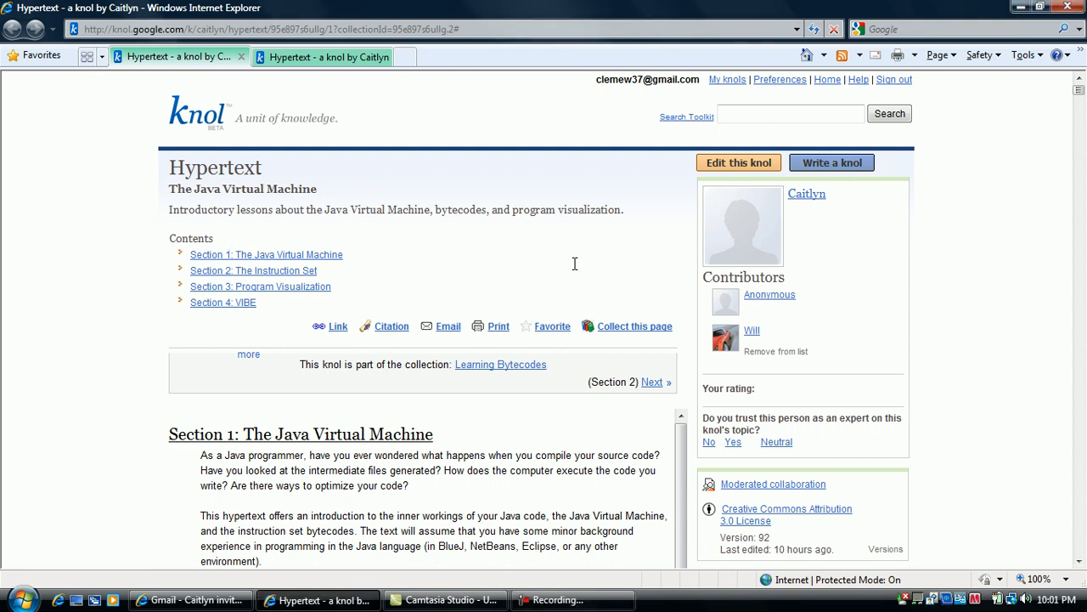
Step: Scroll the knol page down to the 'Learning the Language' table of visualization launch links
scroll(down, 3)
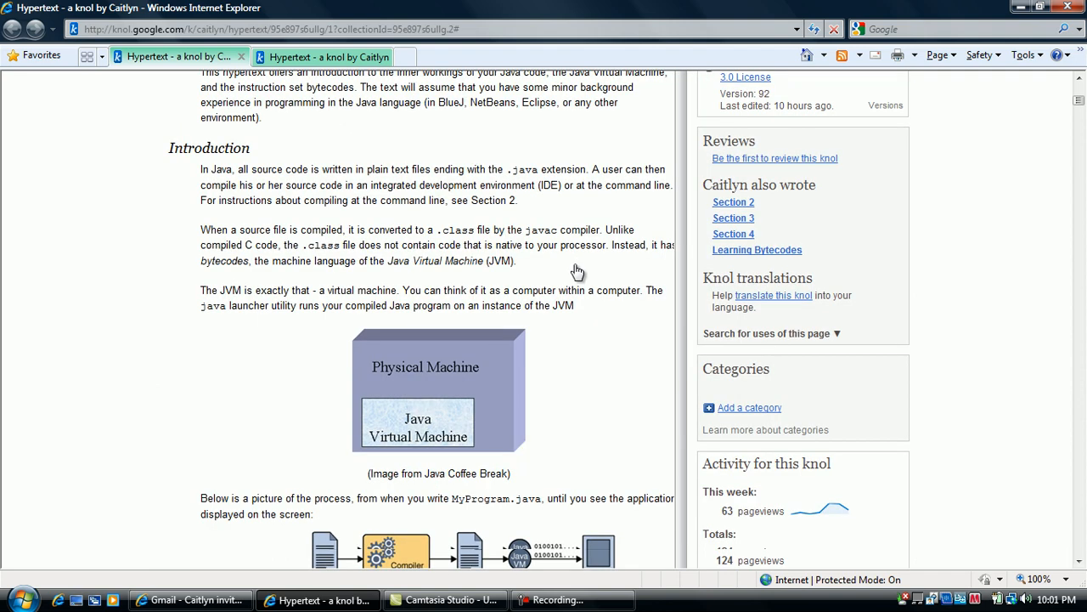
scroll(down, 3)
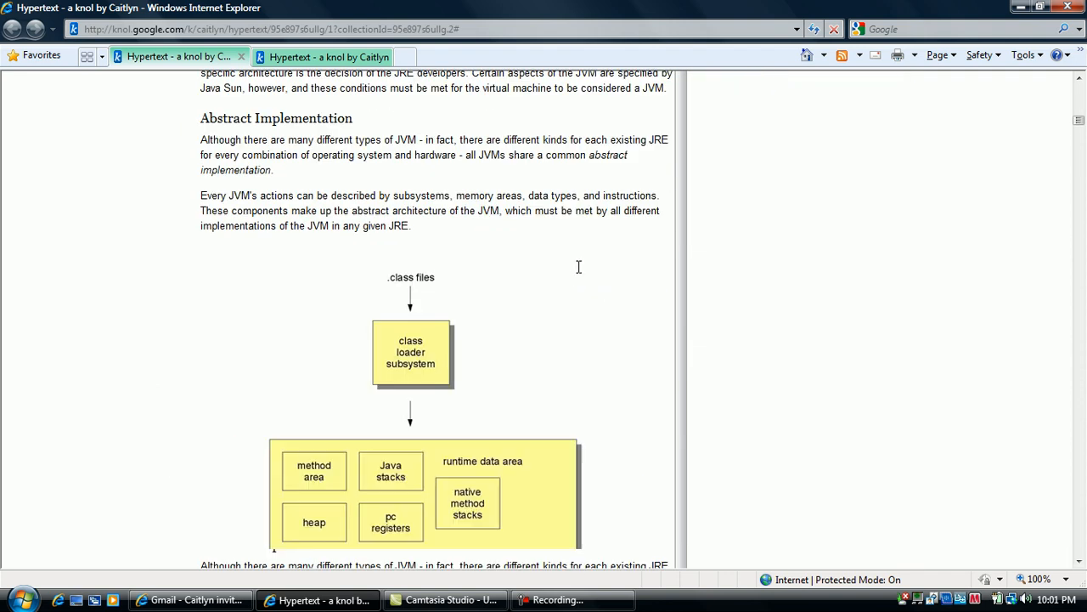
scroll(down, 3)
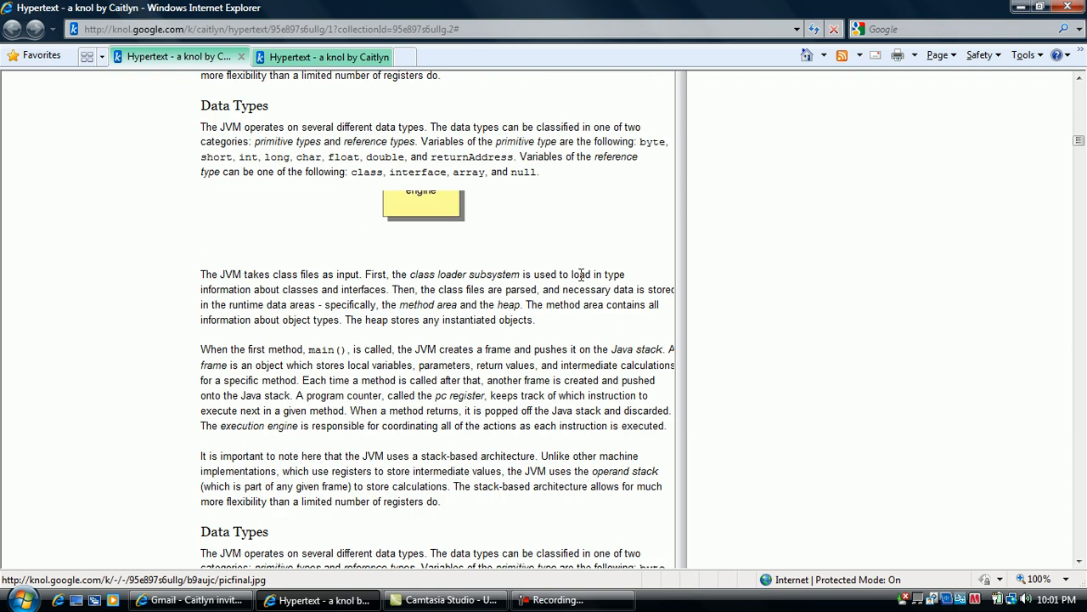
scroll(down, 3)
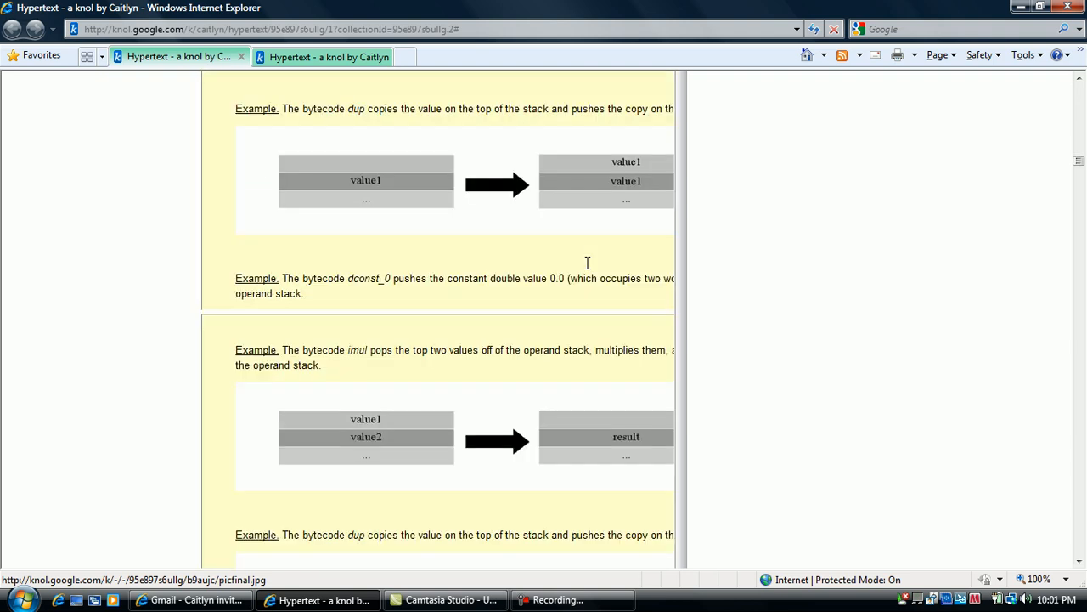
scroll(up, 3)
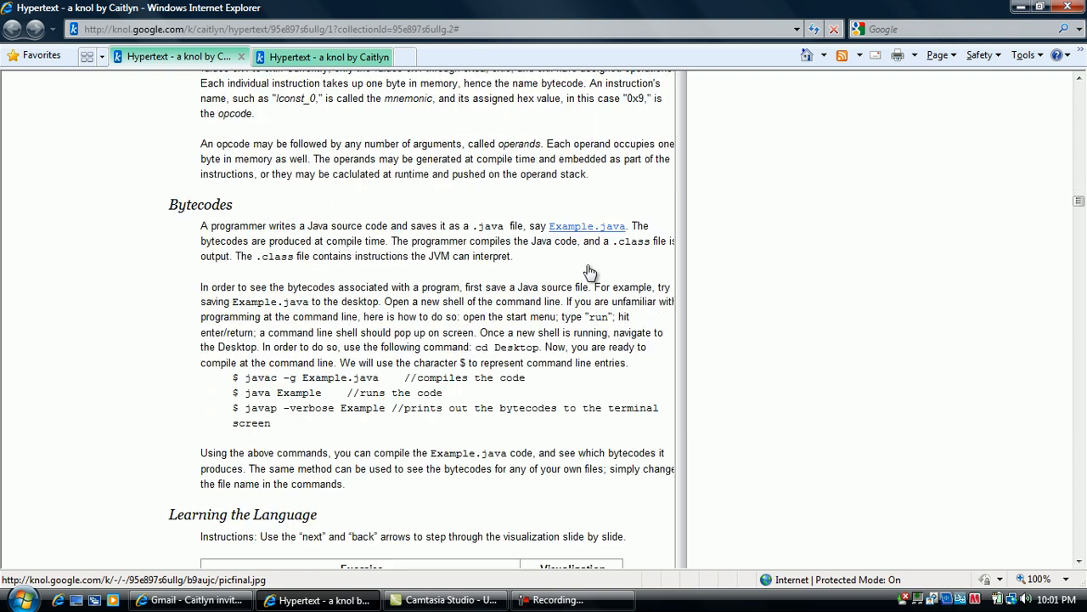
scroll(down, 3)
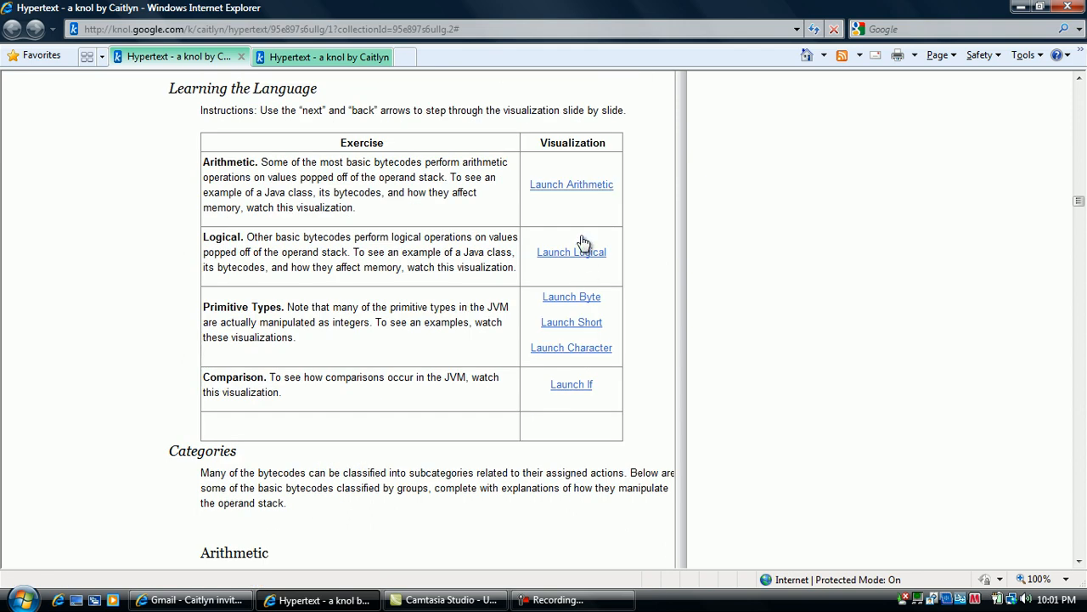
mouse_move(572, 185)
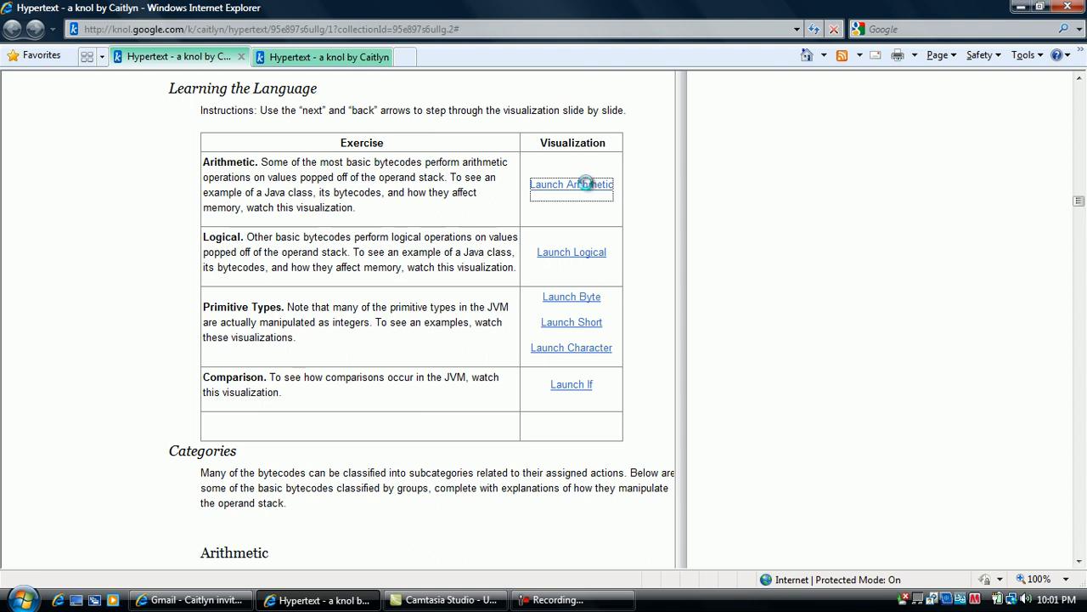
Step: Launch the Arithmetic visualization and allow the Java web-start program to run
click(571, 184)
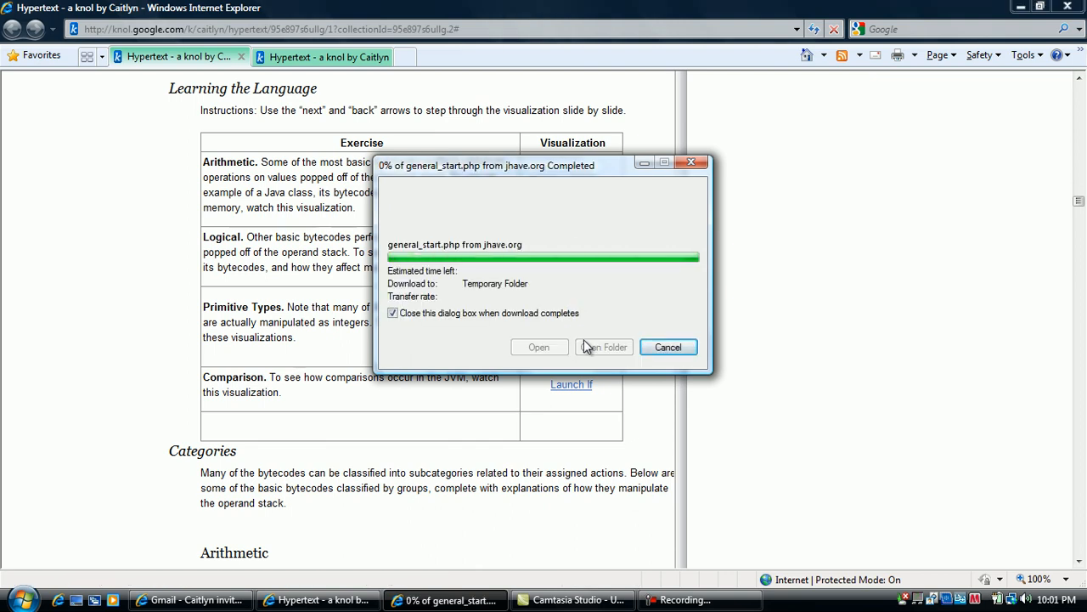
click(539, 346)
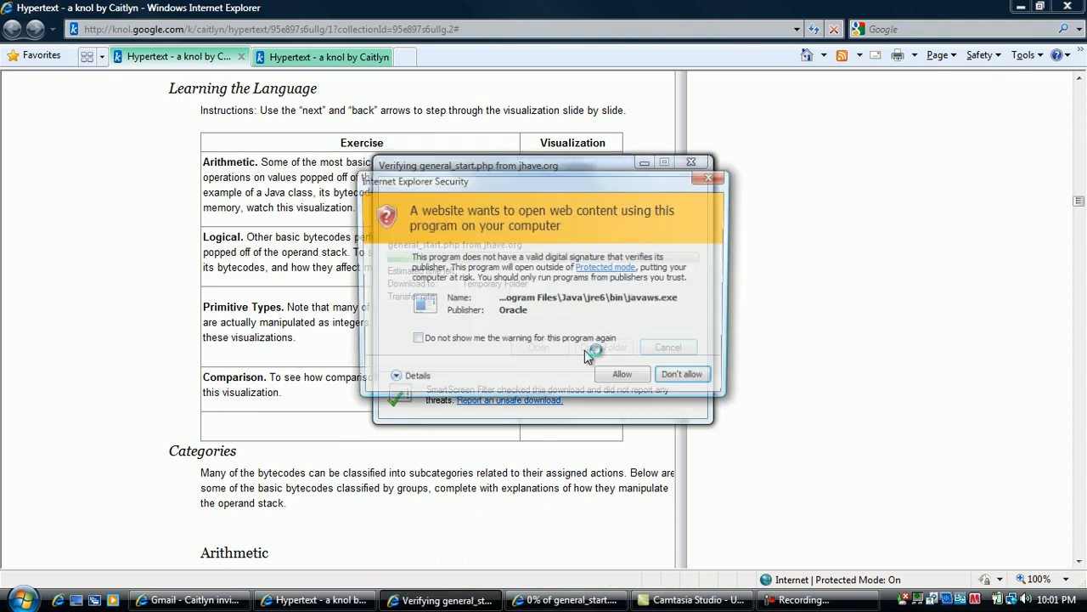
click(622, 374)
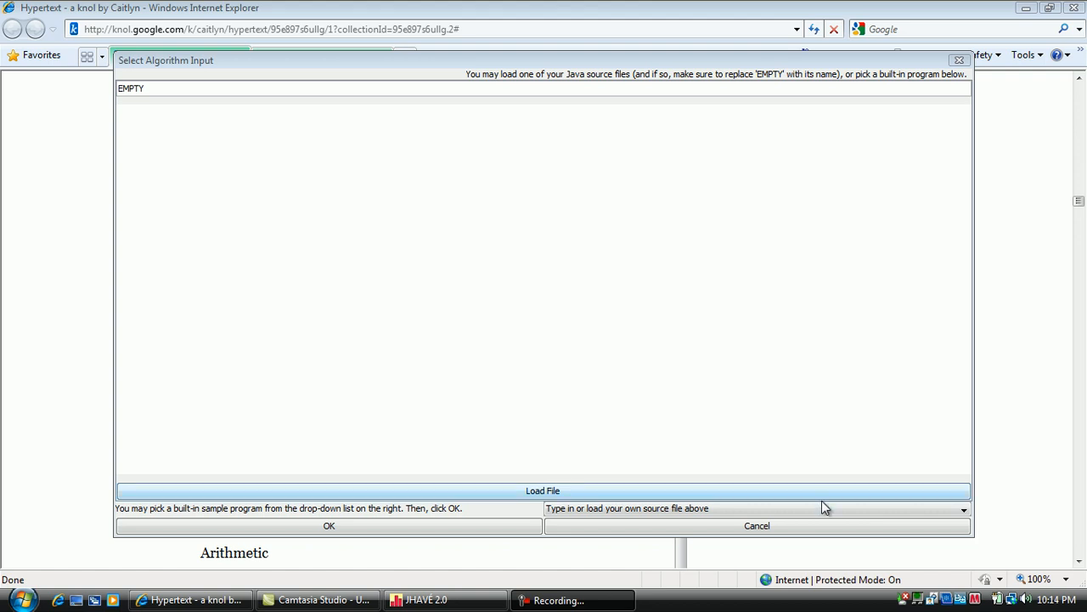
Step: Choose Builtin_Program_Factorial4_recursive, confirm it, and generate its JVM simulation visualization
click(962, 508)
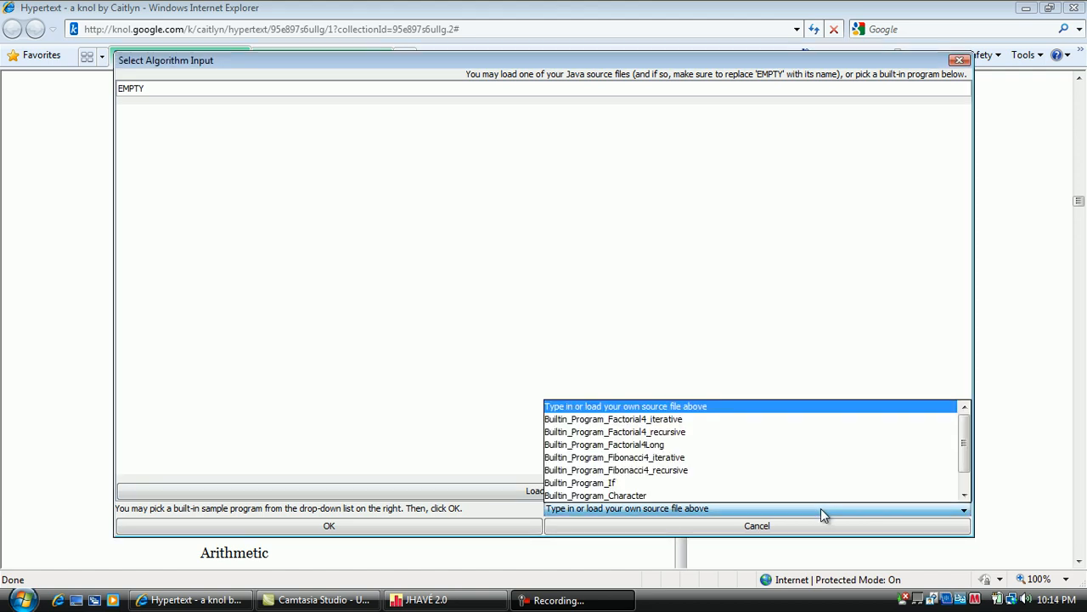
click(615, 431)
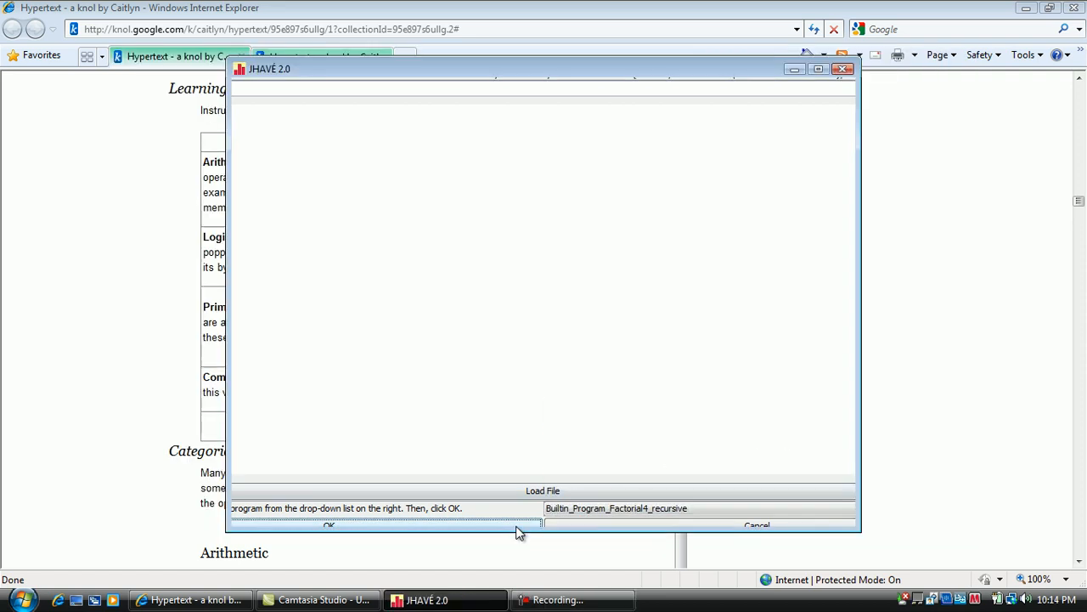
click(329, 524)
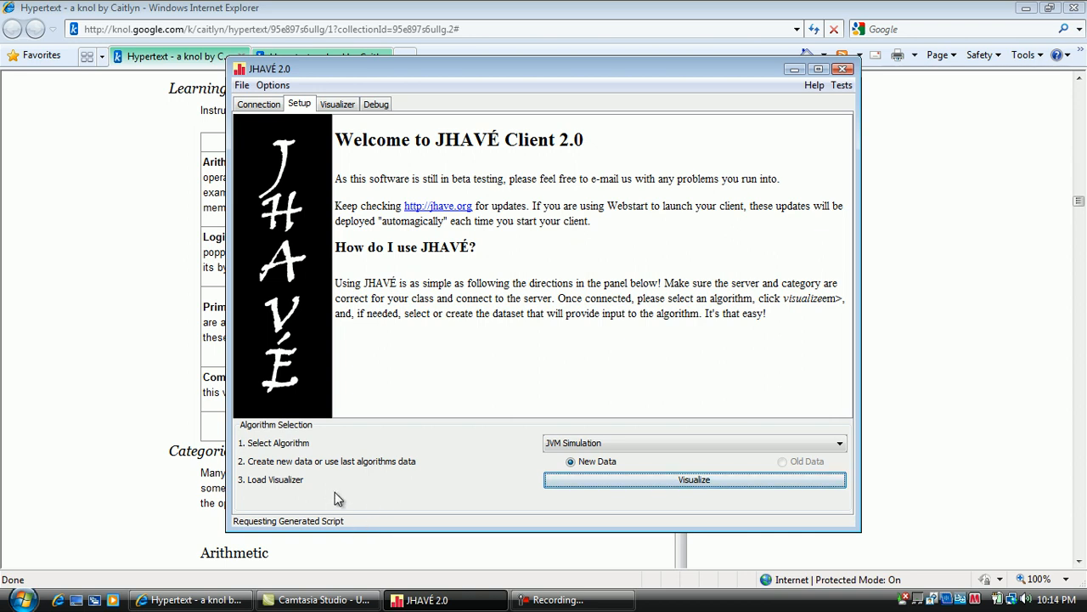
click(694, 479)
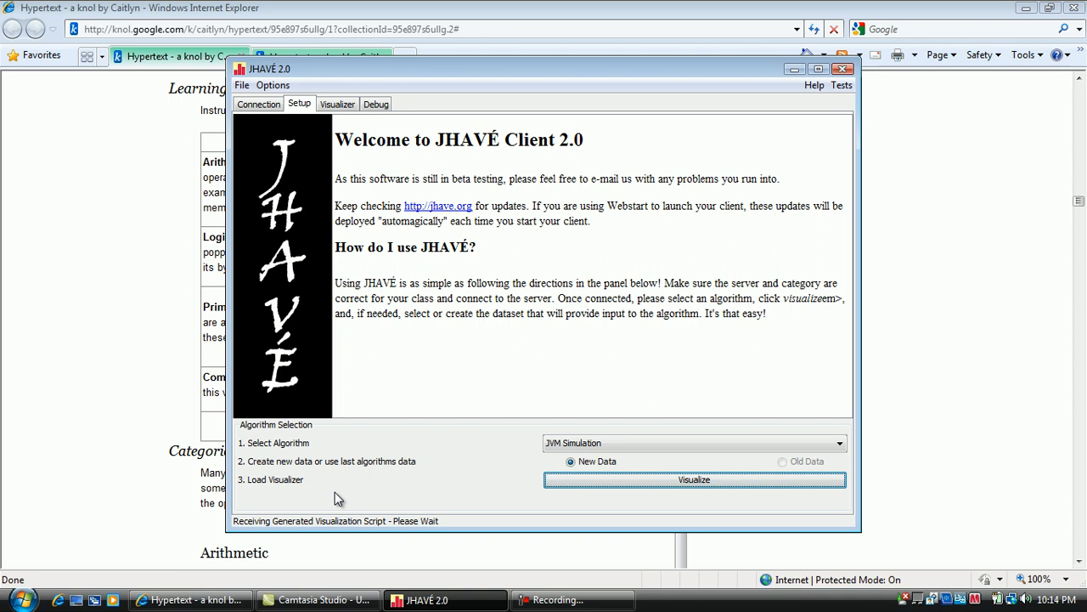
click(695, 479)
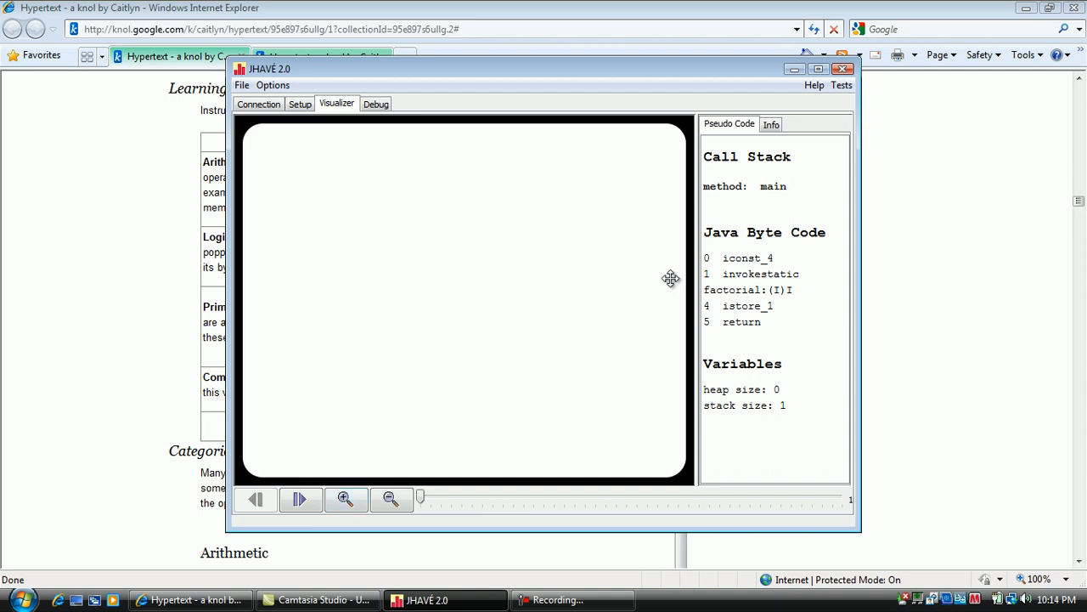
mouse_move(716, 259)
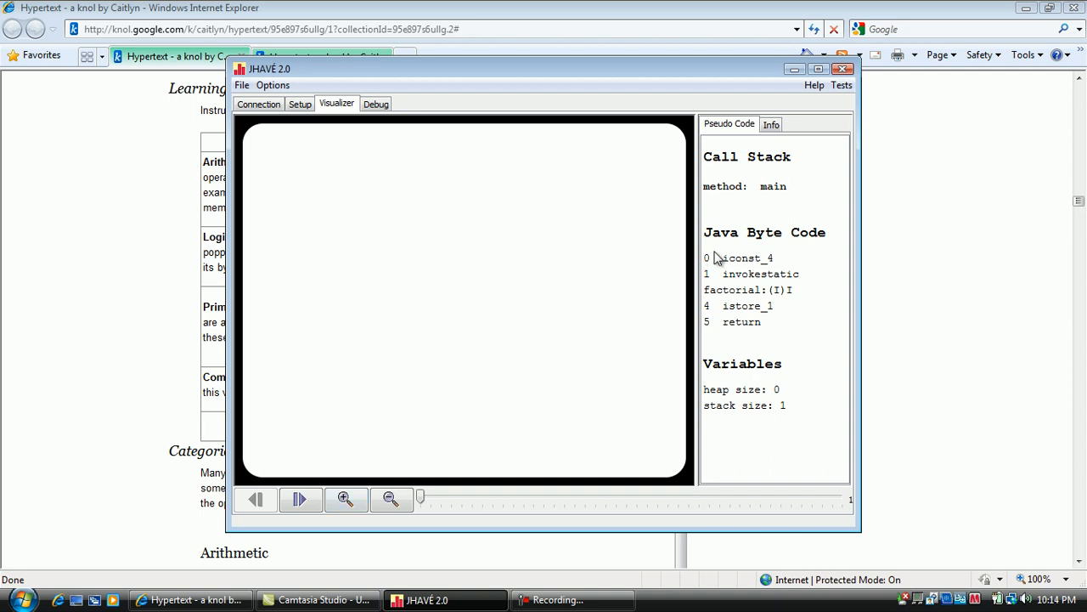
mouse_move(733, 259)
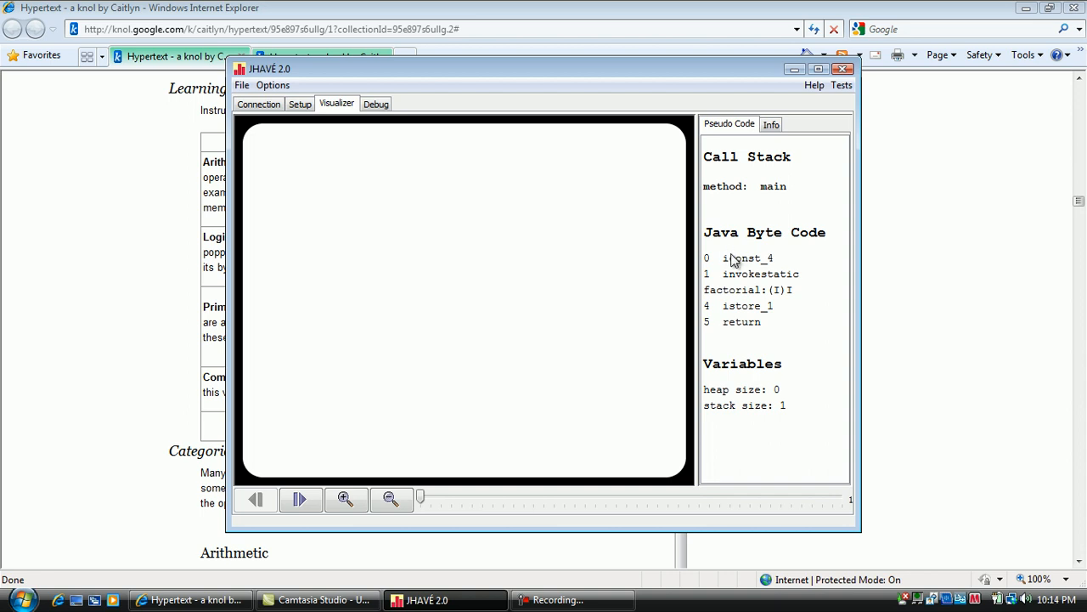
mouse_move(736, 273)
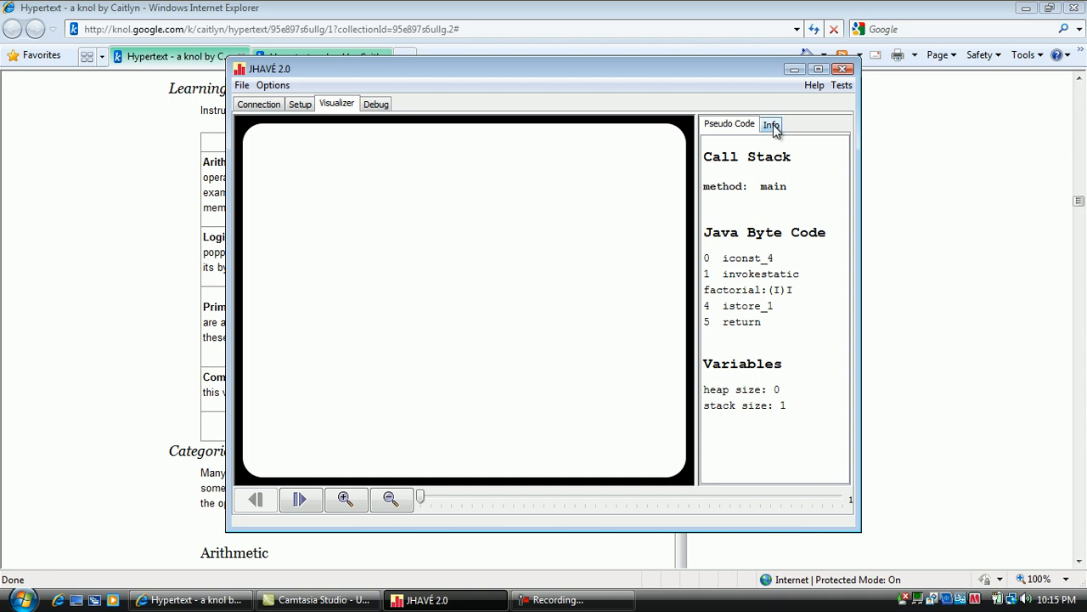
Step: Show the factorial Java code in the Info panel, briefly returning to Pseudo Code in between
click(770, 124)
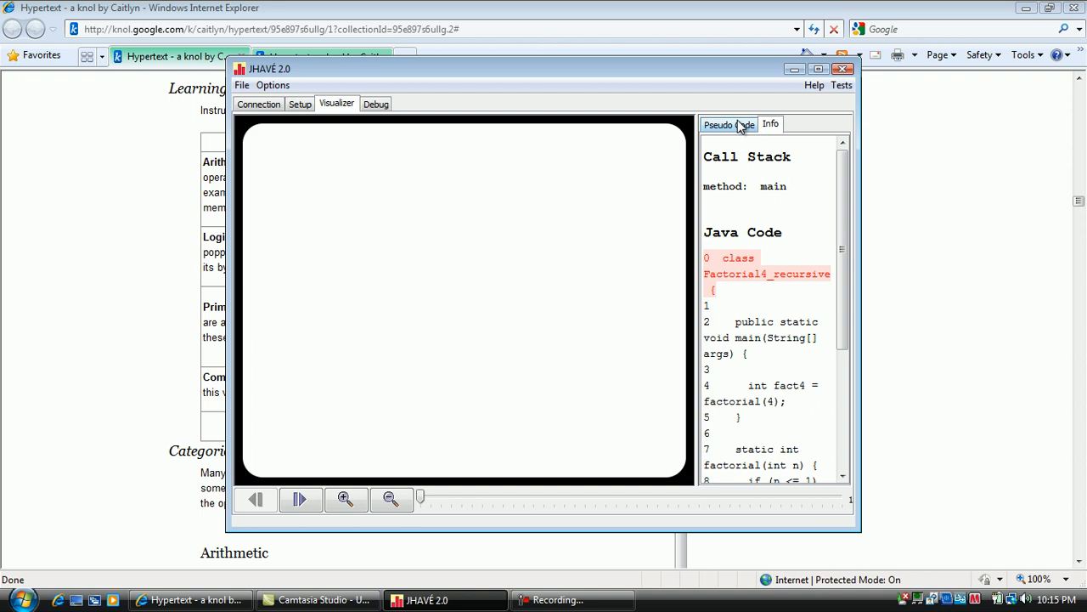
click(719, 124)
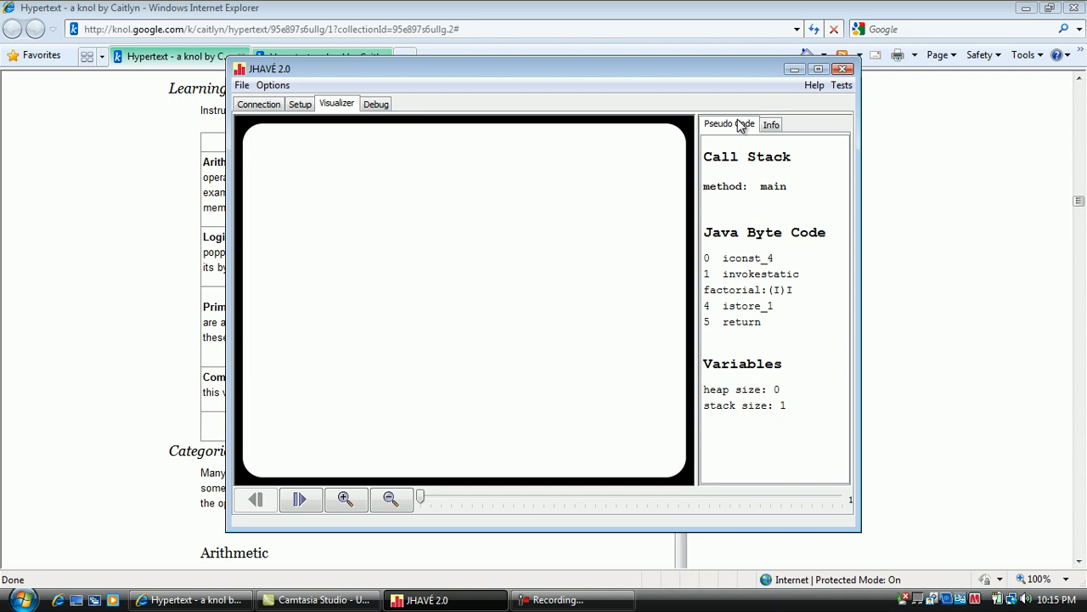
mouse_move(784, 97)
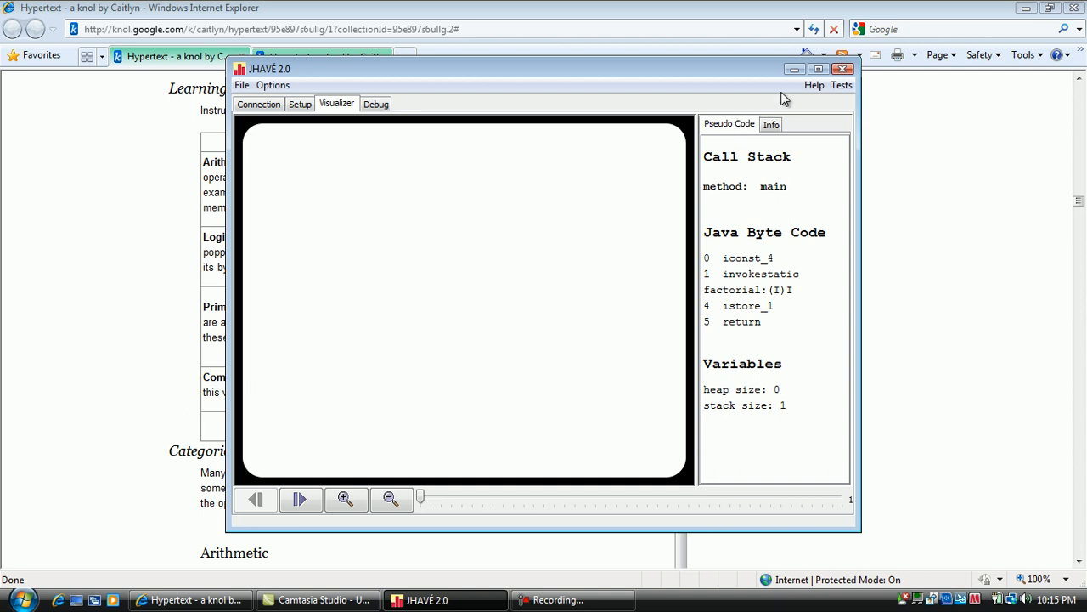
click(770, 124)
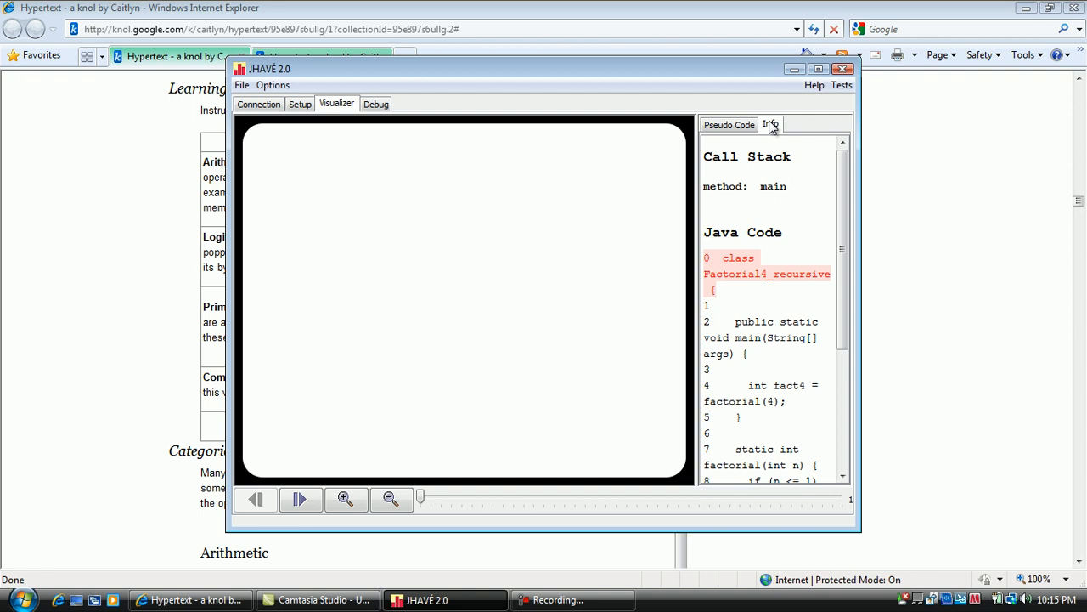
mouse_move(434, 357)
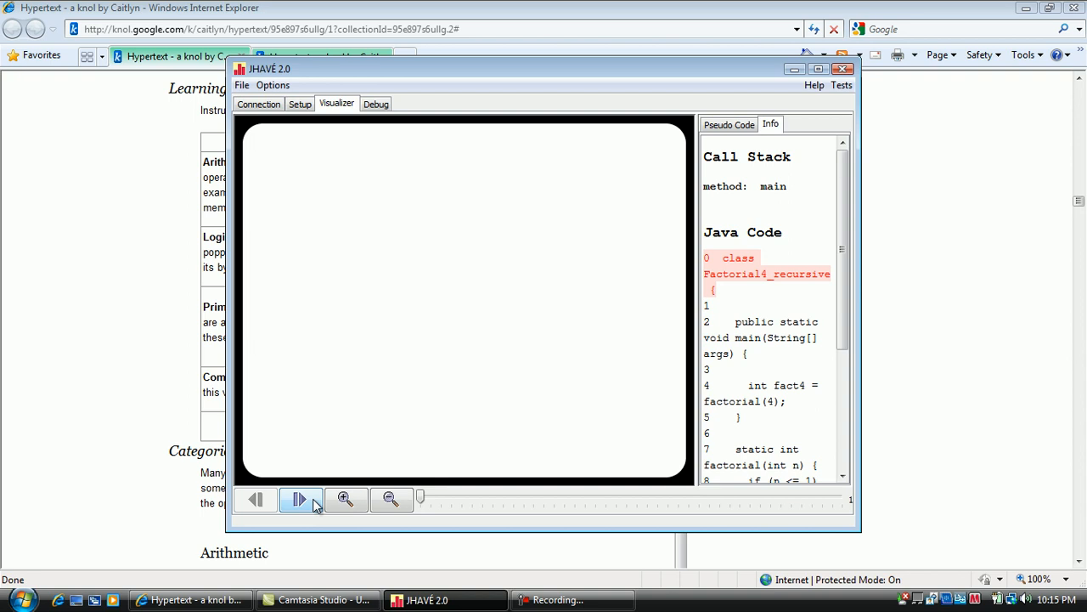
Step: Step forward twice so the main frame appears and invokestatic factorial executes
click(299, 499)
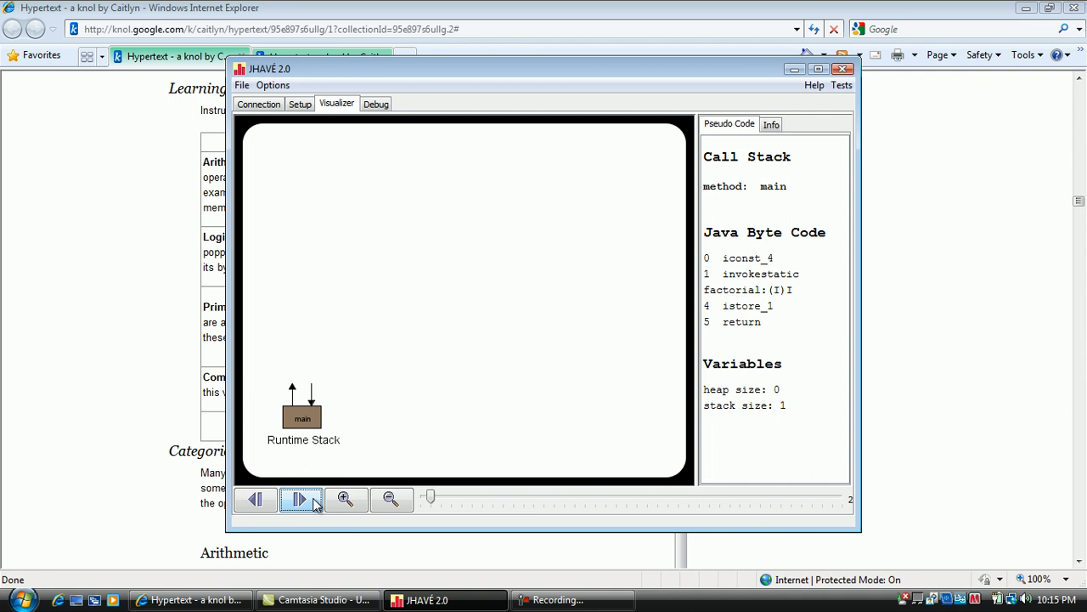
click(299, 500)
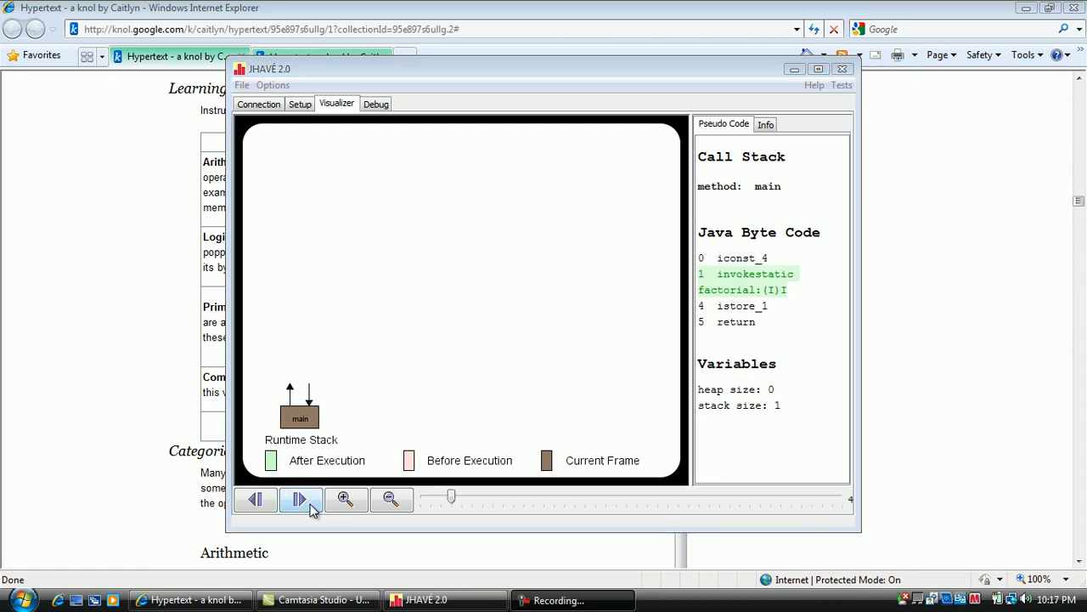
mouse_move(670, 205)
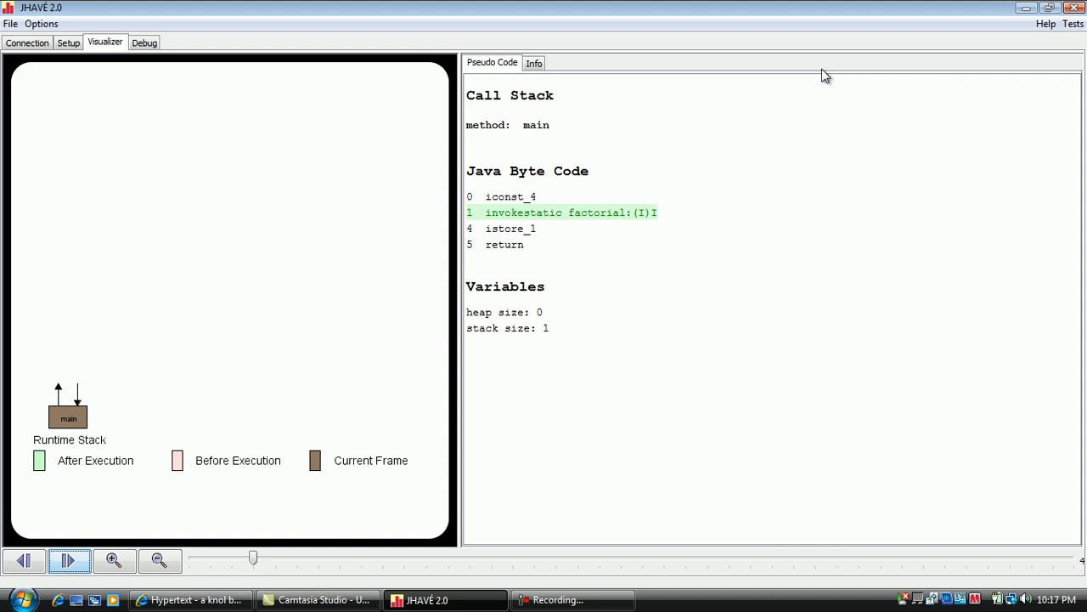
mouse_move(446, 261)
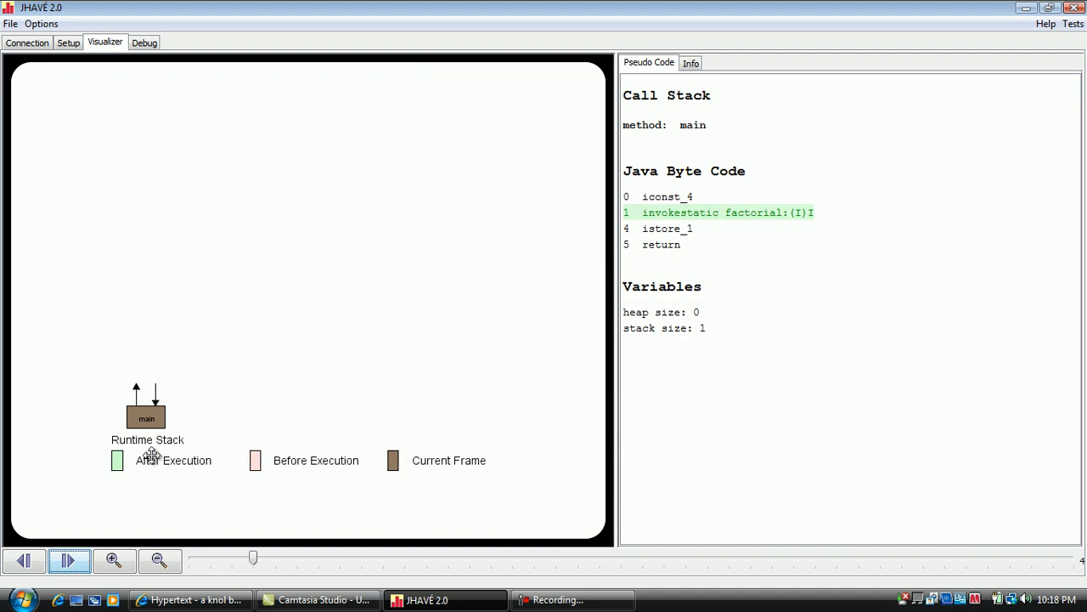
click(69, 560)
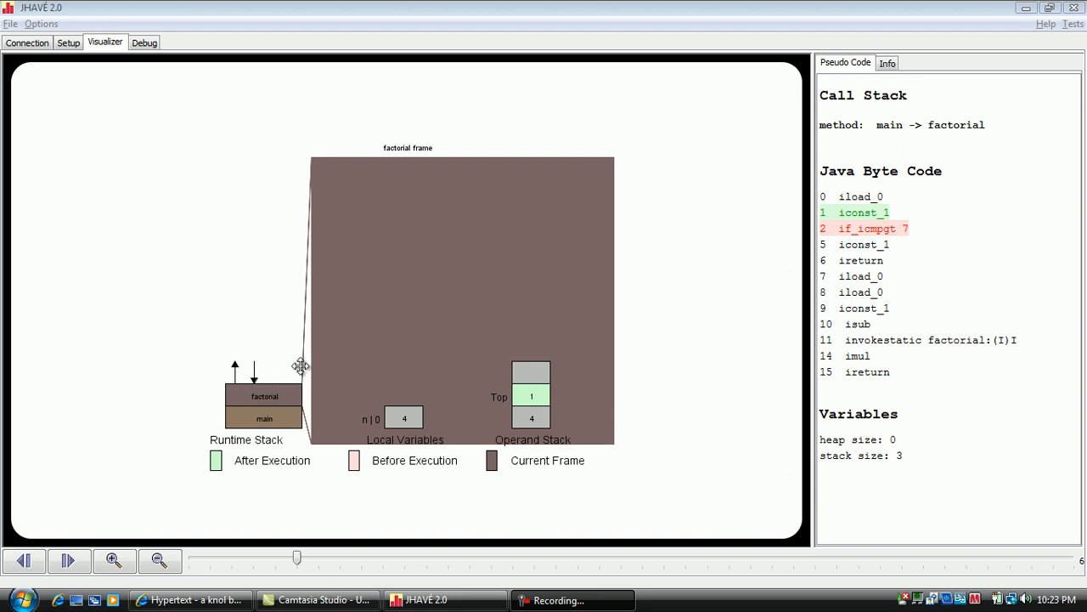
mouse_move(265, 391)
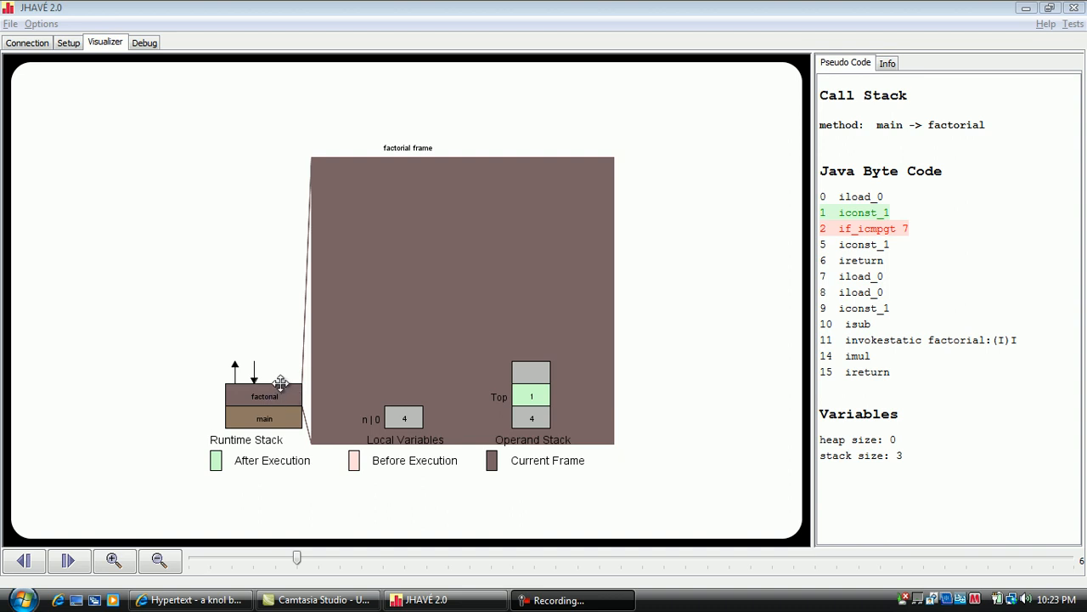
mouse_move(289, 379)
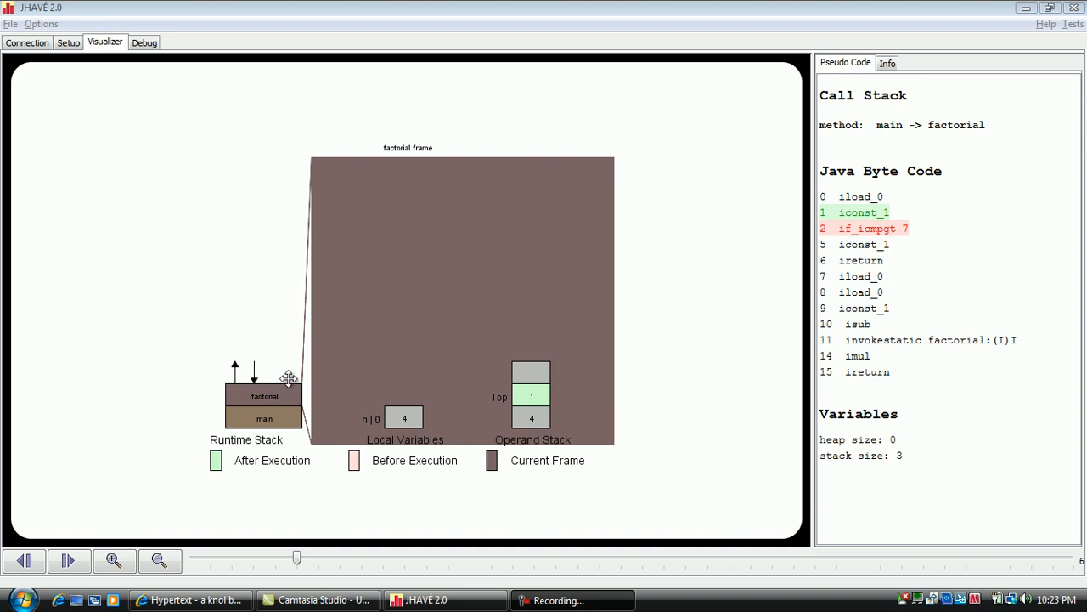
mouse_move(416, 297)
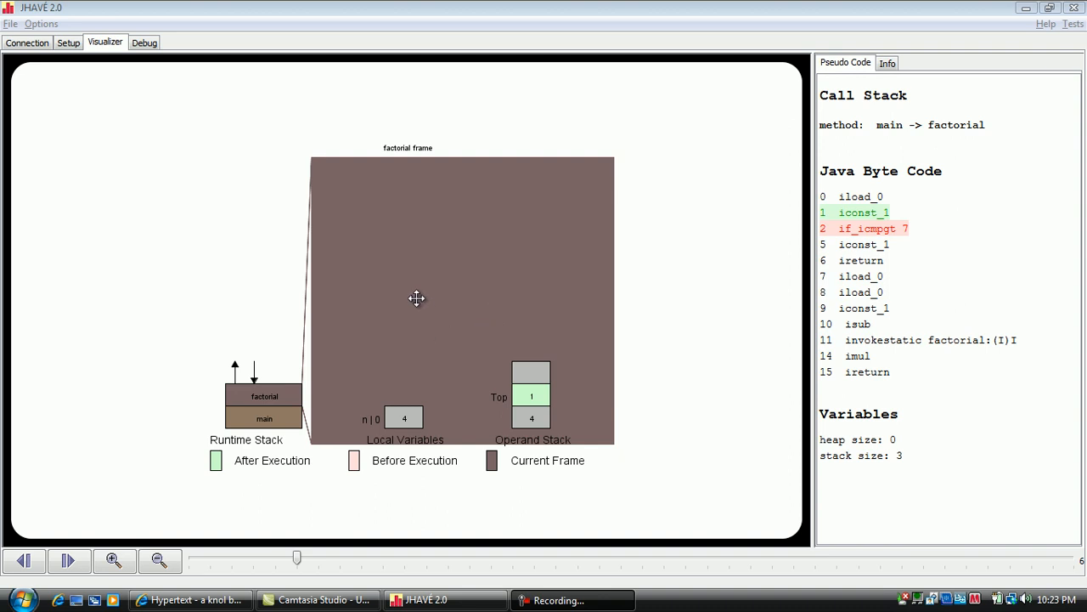
mouse_move(454, 289)
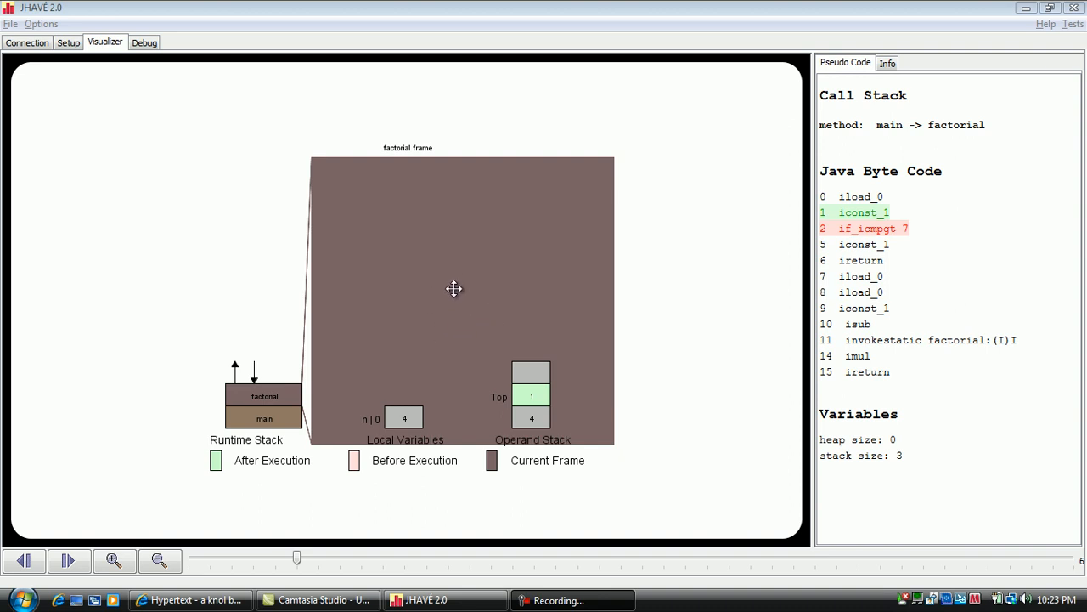
mouse_move(446, 342)
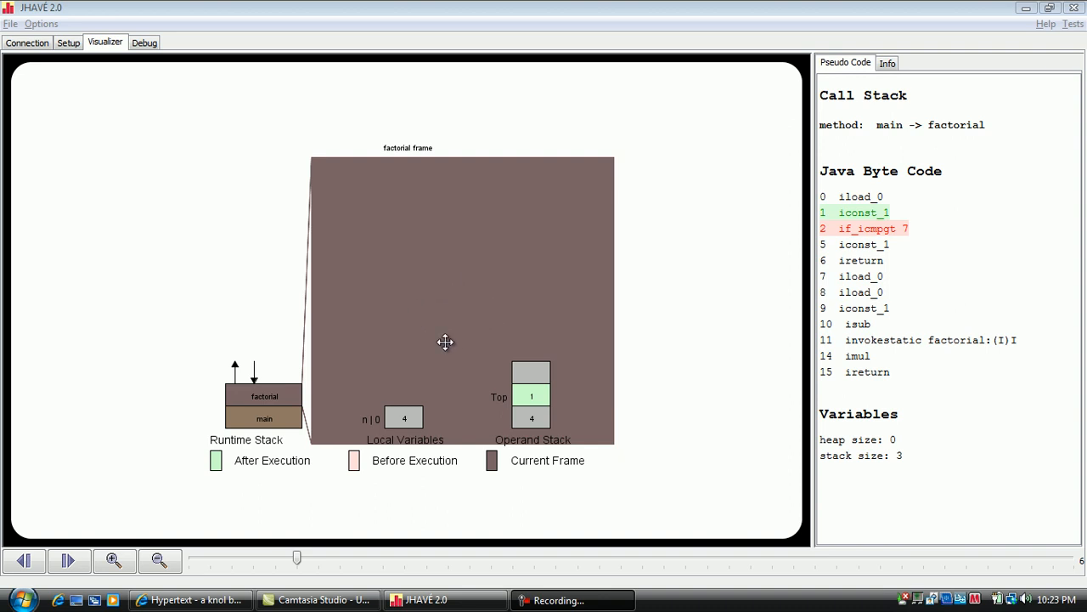
mouse_move(436, 353)
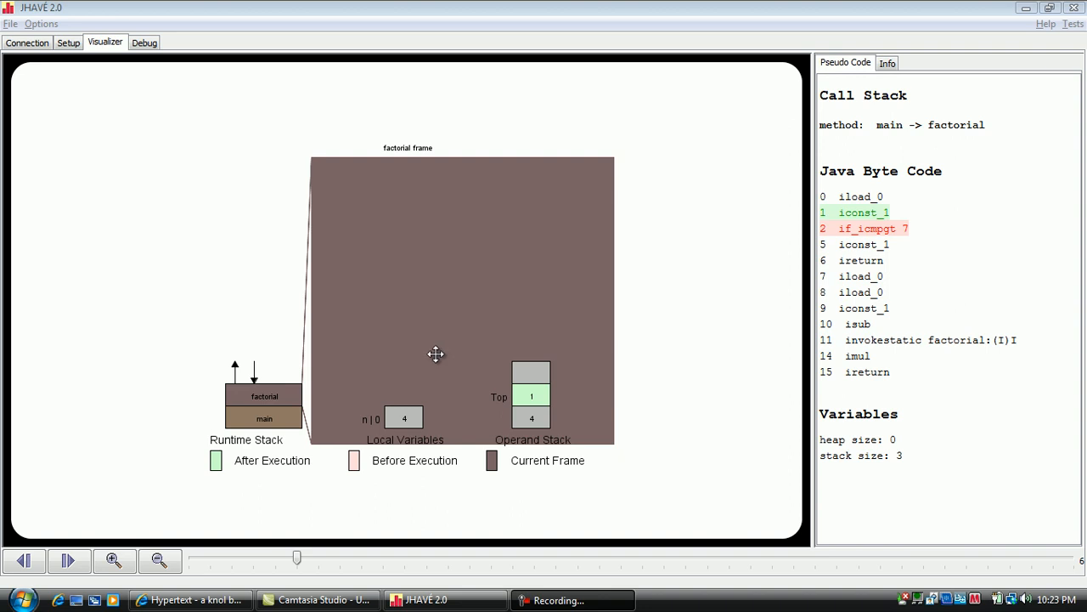
mouse_move(485, 372)
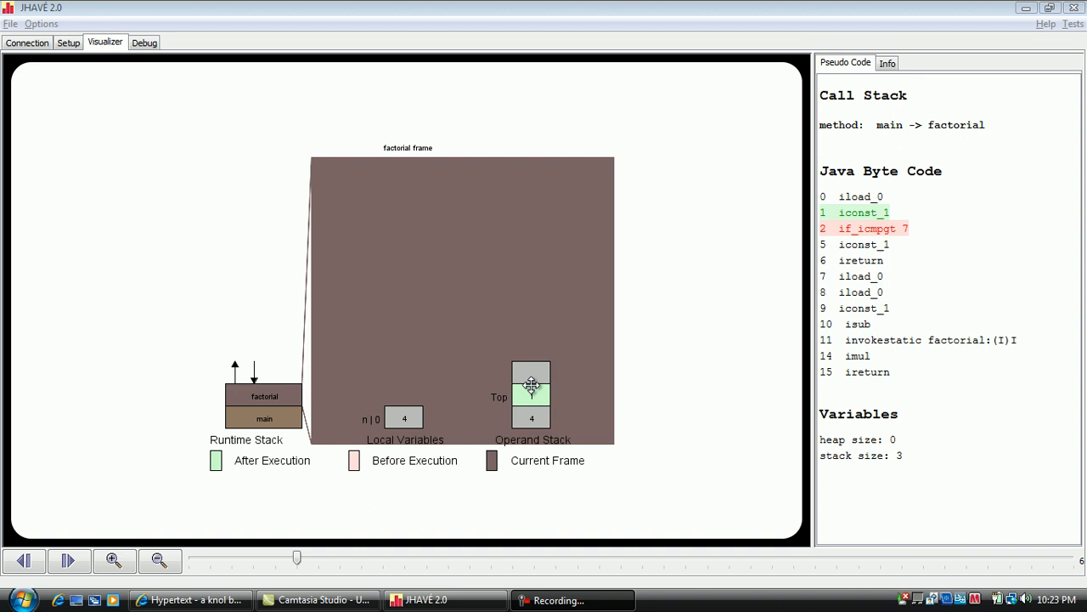
Step: Step through iload_0, the subtraction and invokestatic to create a factorial frame with n = 3
click(68, 560)
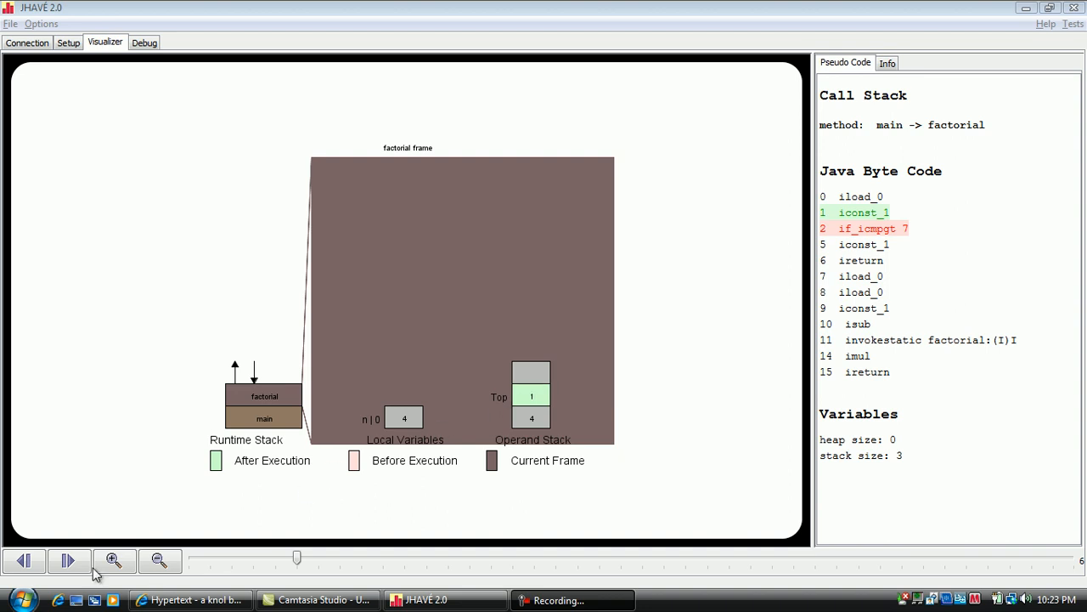
click(68, 560)
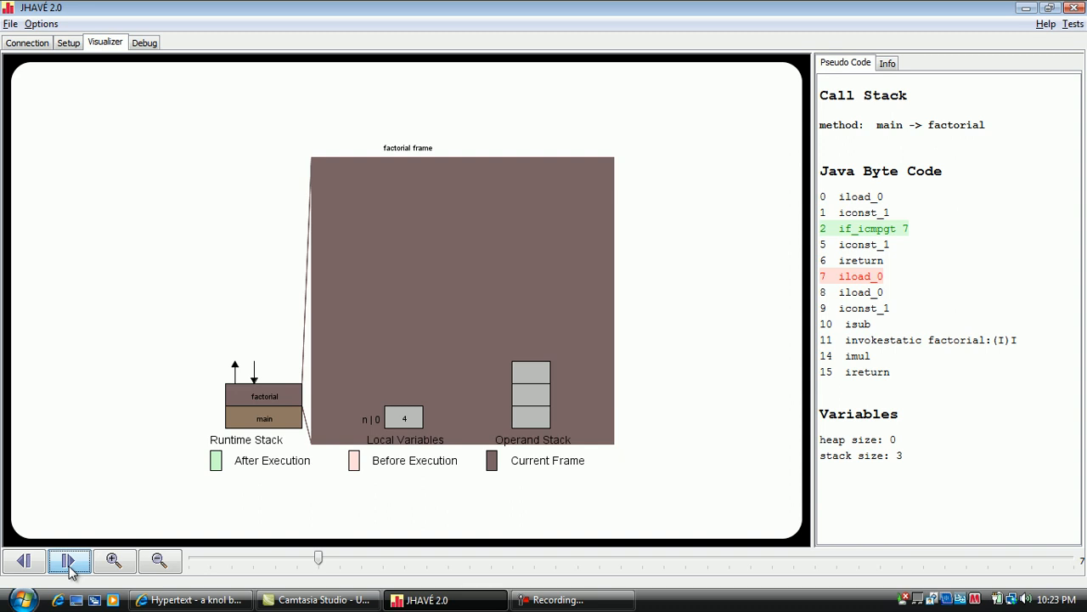
click(69, 560)
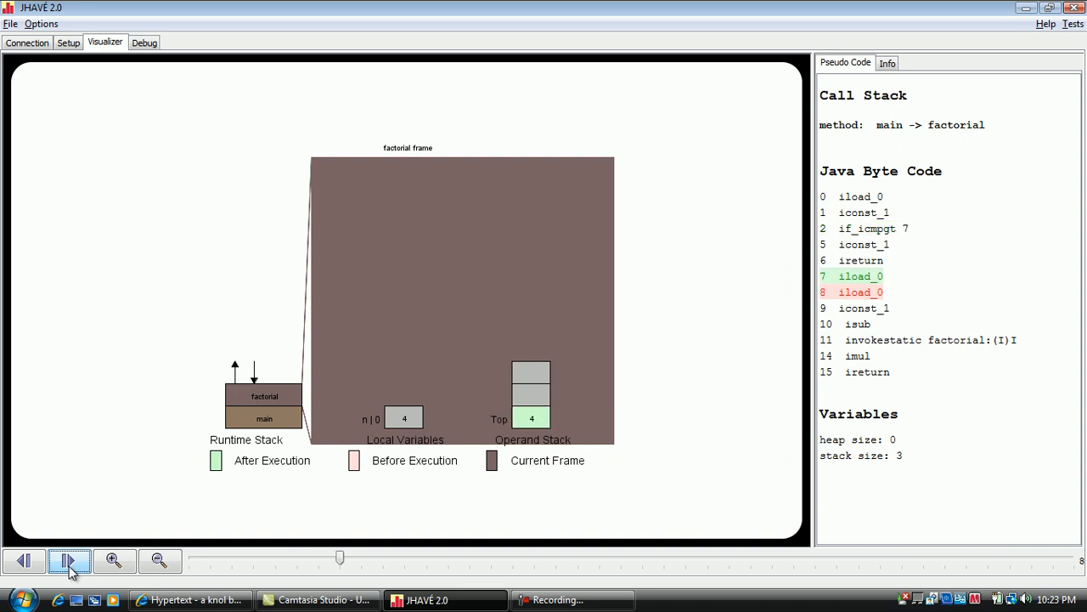
click(70, 561)
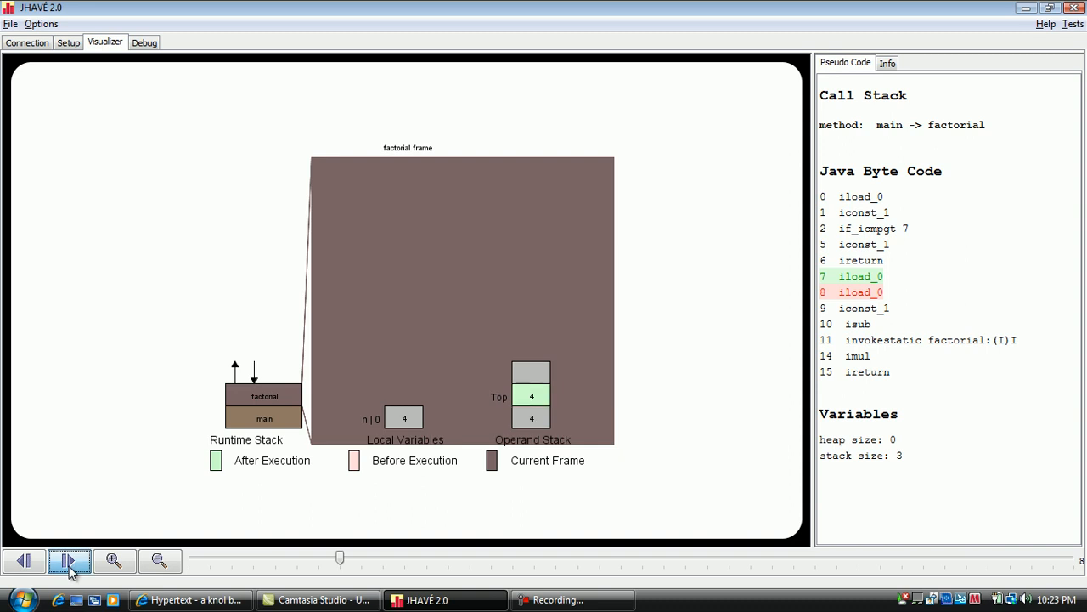
click(70, 560)
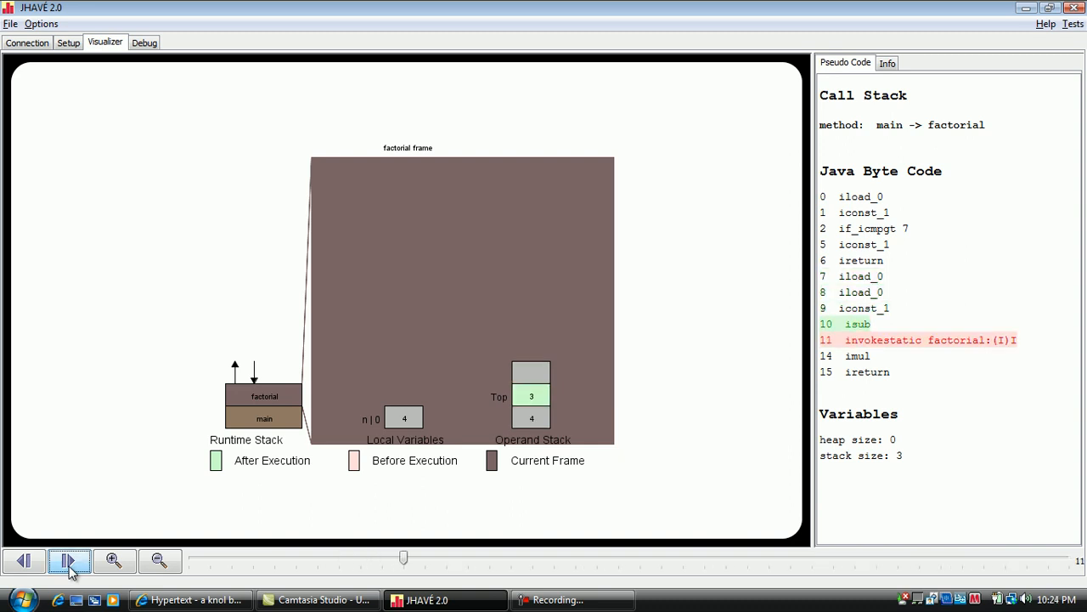
click(68, 561)
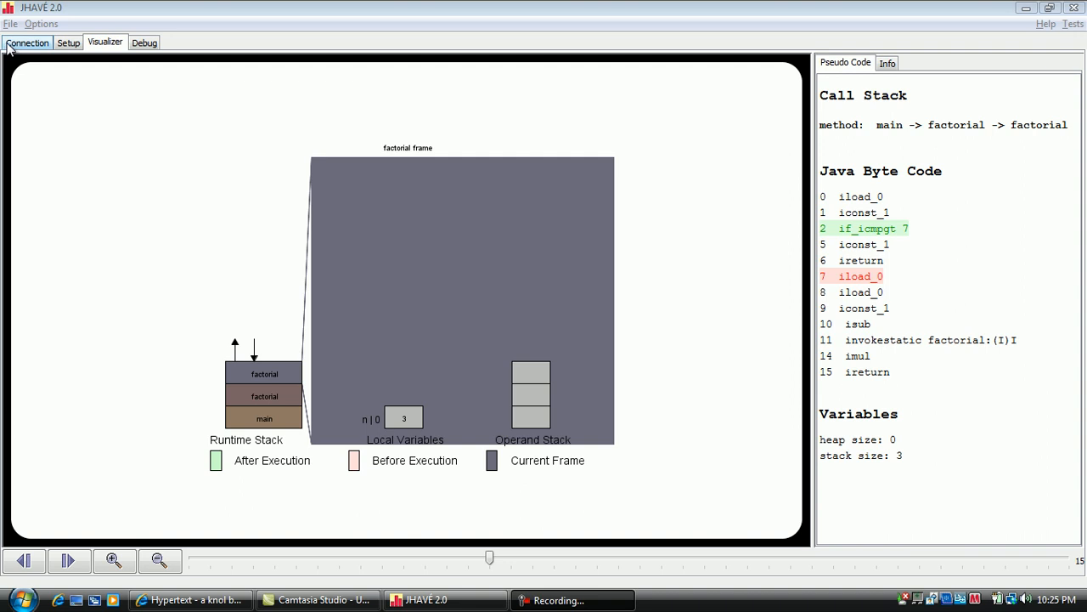
Step: Return to the Connection page and connect to jhave.org in category reu2010
click(27, 42)
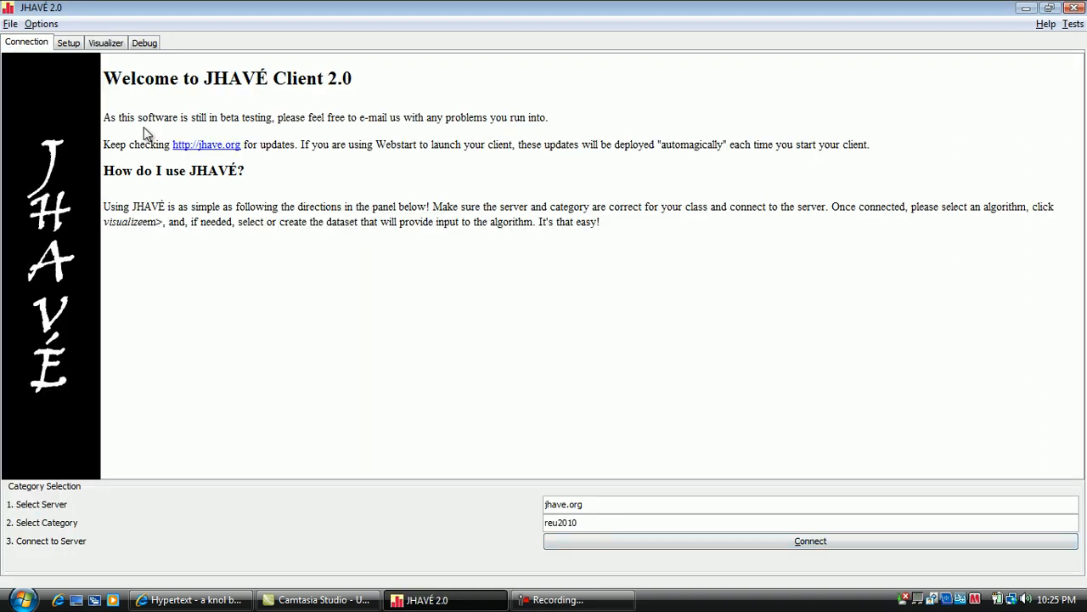
mouse_move(229, 178)
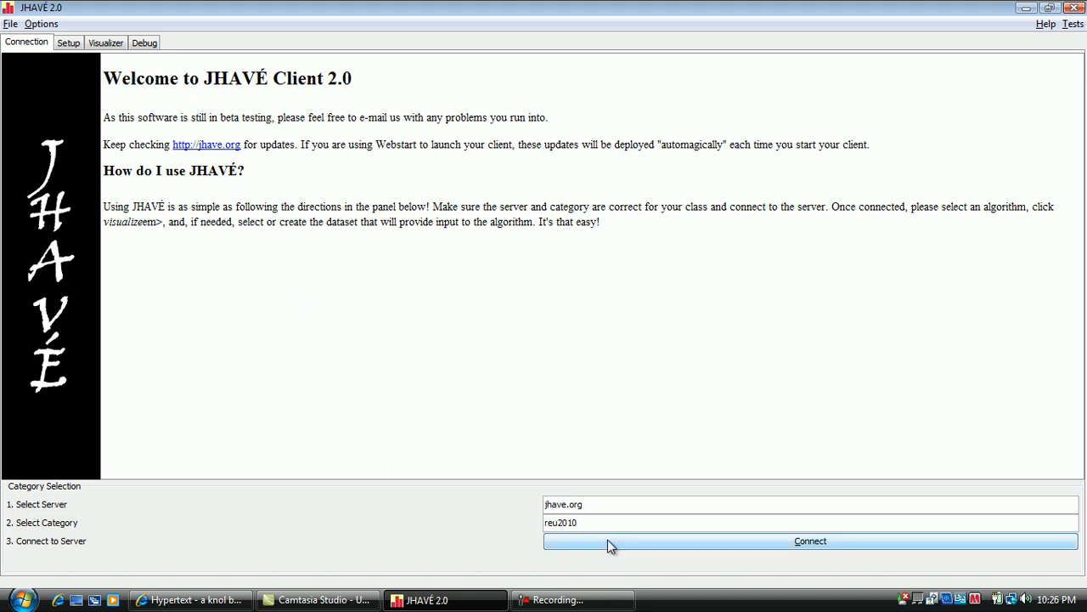
click(808, 542)
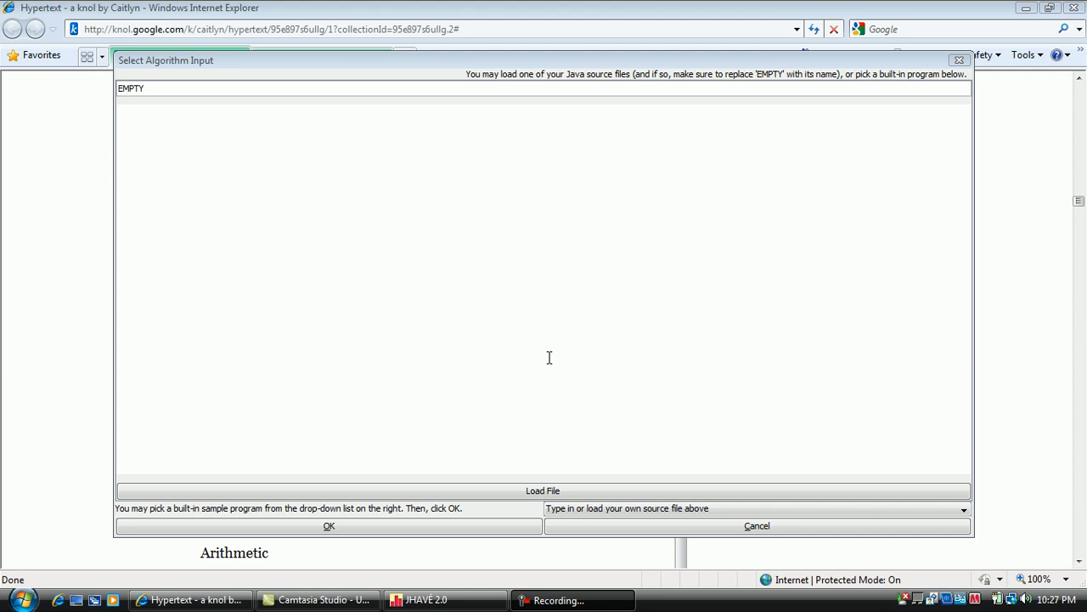
mouse_move(487, 490)
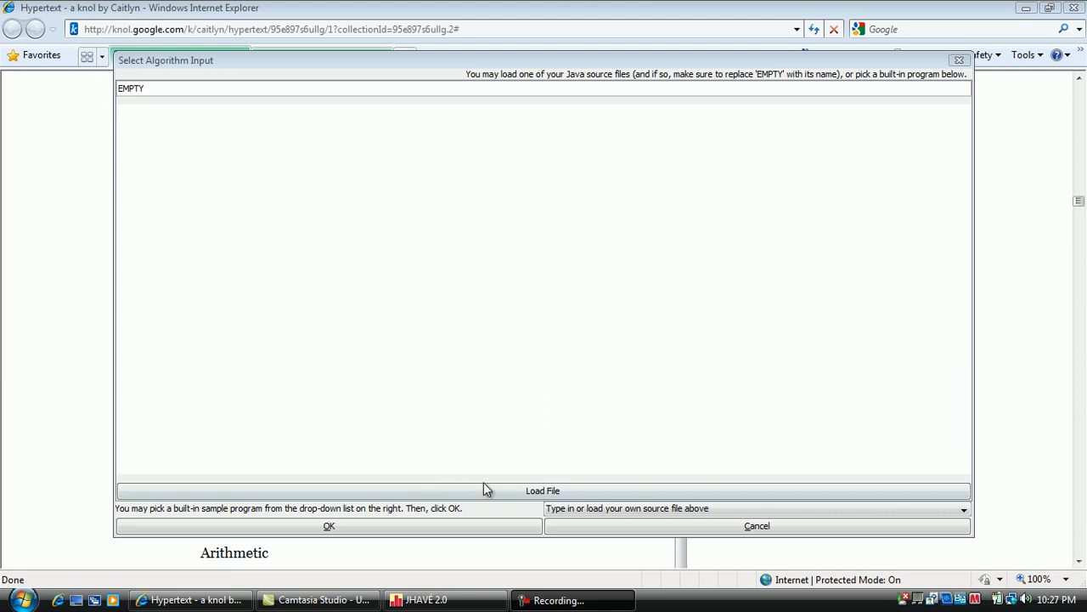
Step: Load Arithmetic.java from the Desktop as the input program
click(542, 490)
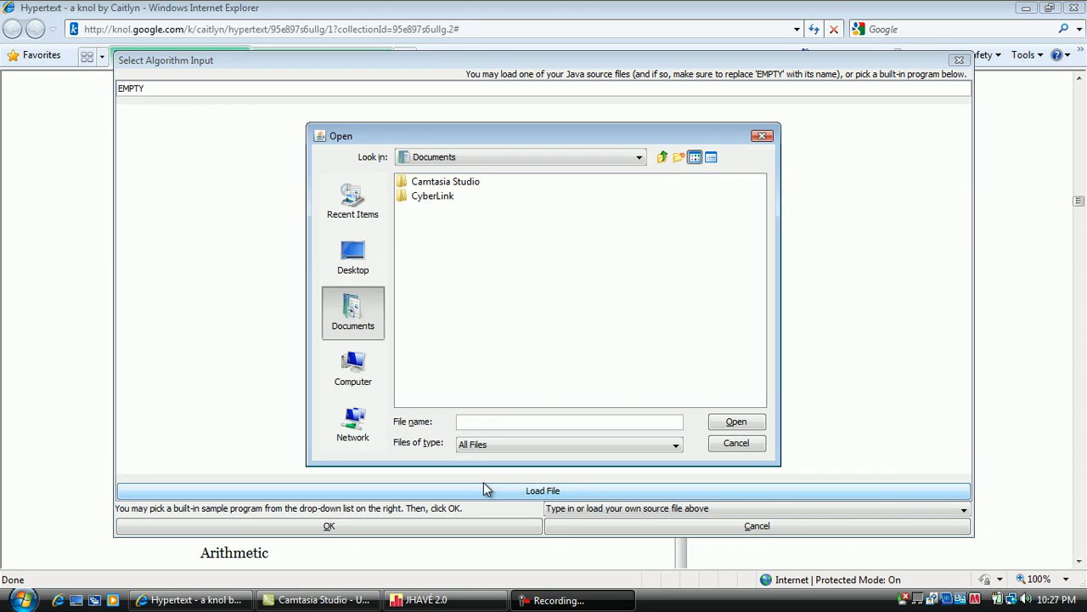
mouse_move(370, 287)
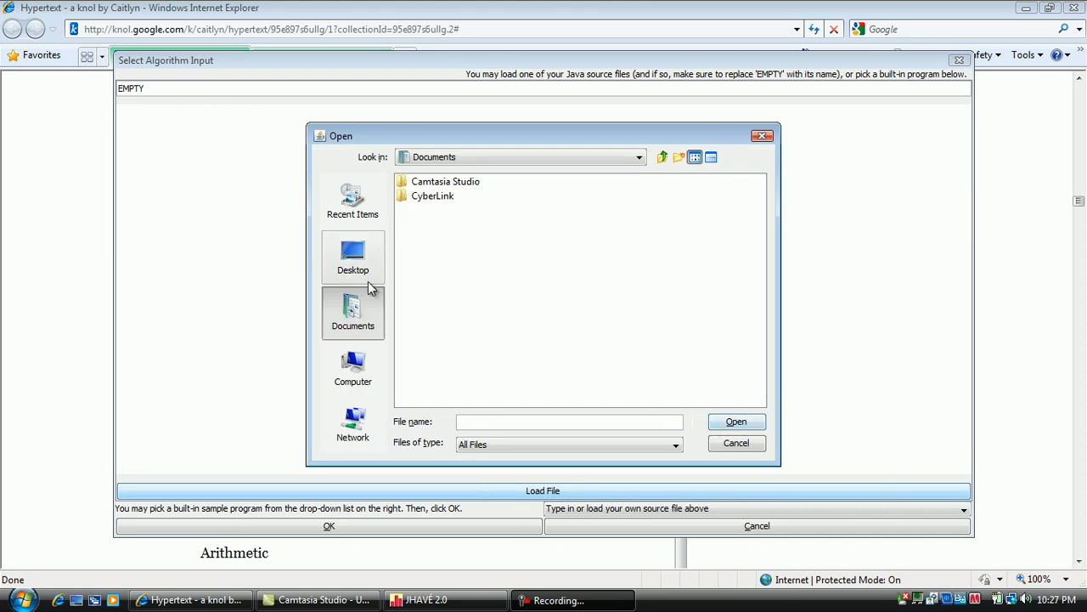
click(352, 255)
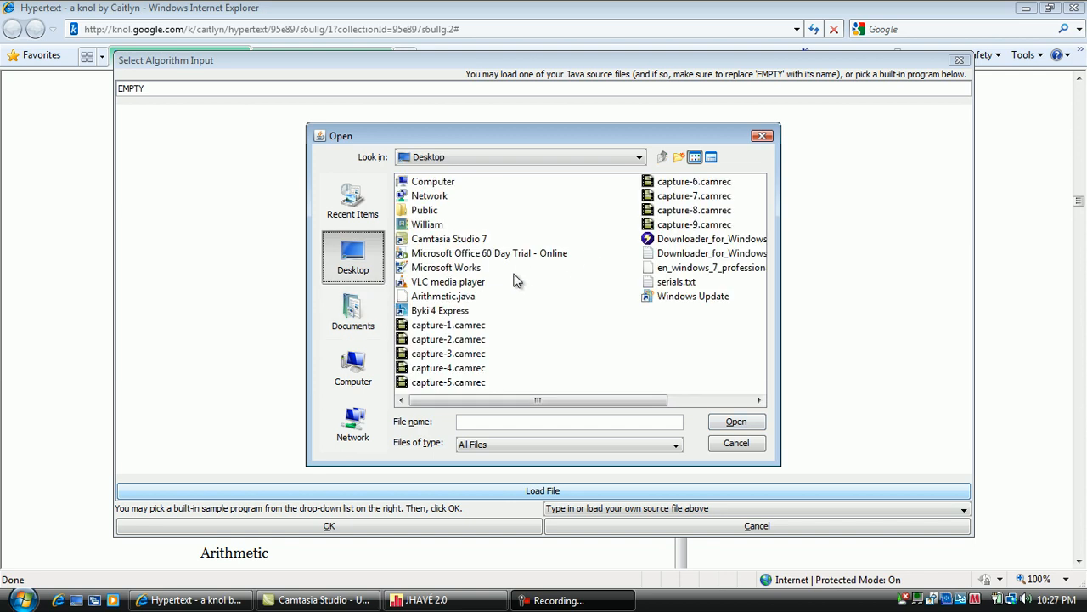
click(442, 296)
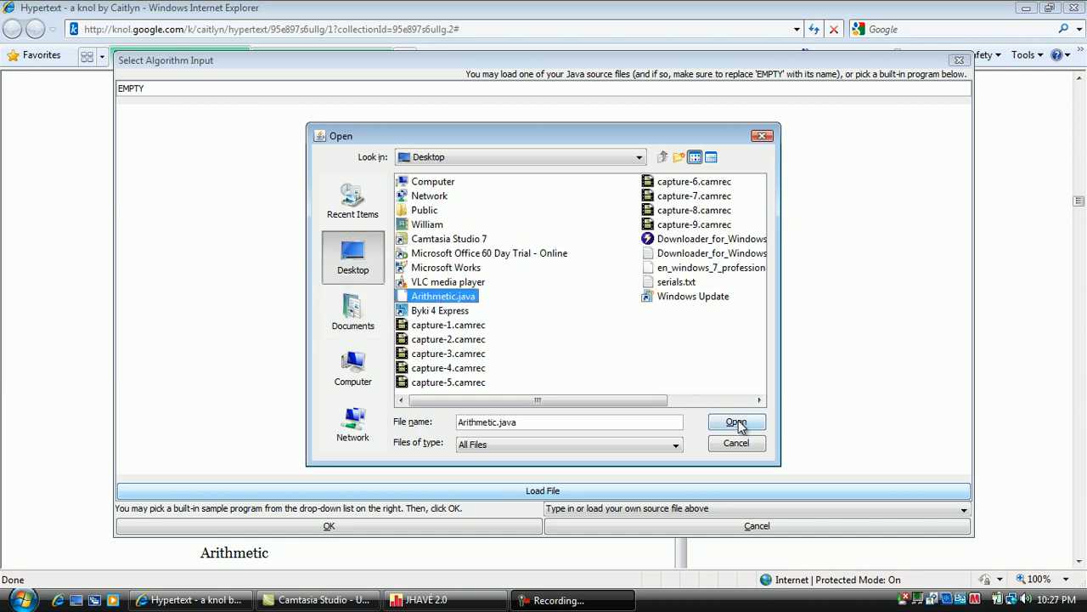
click(736, 422)
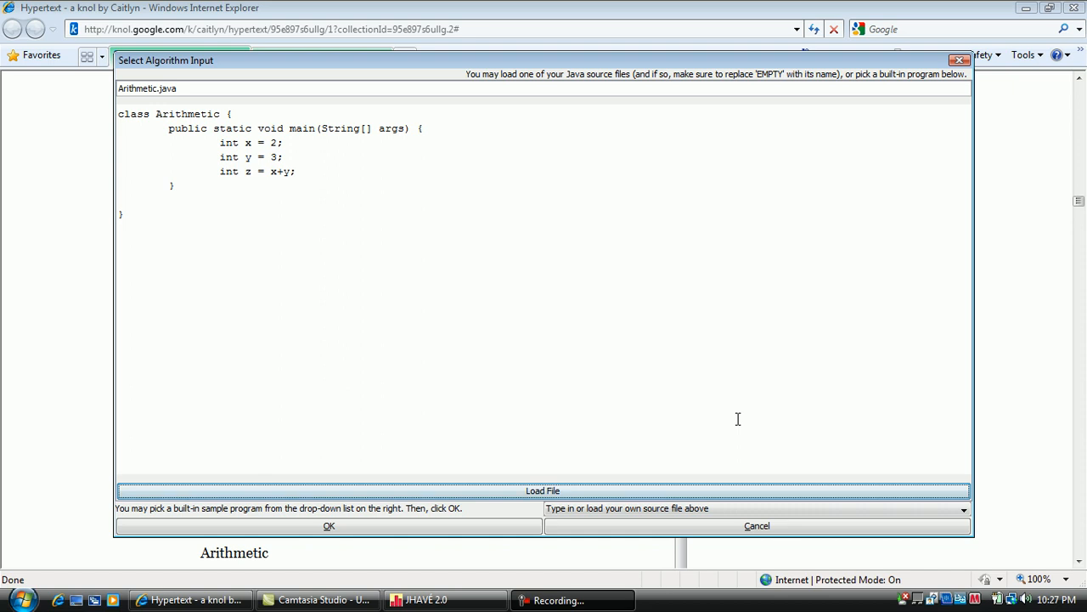
mouse_move(627, 174)
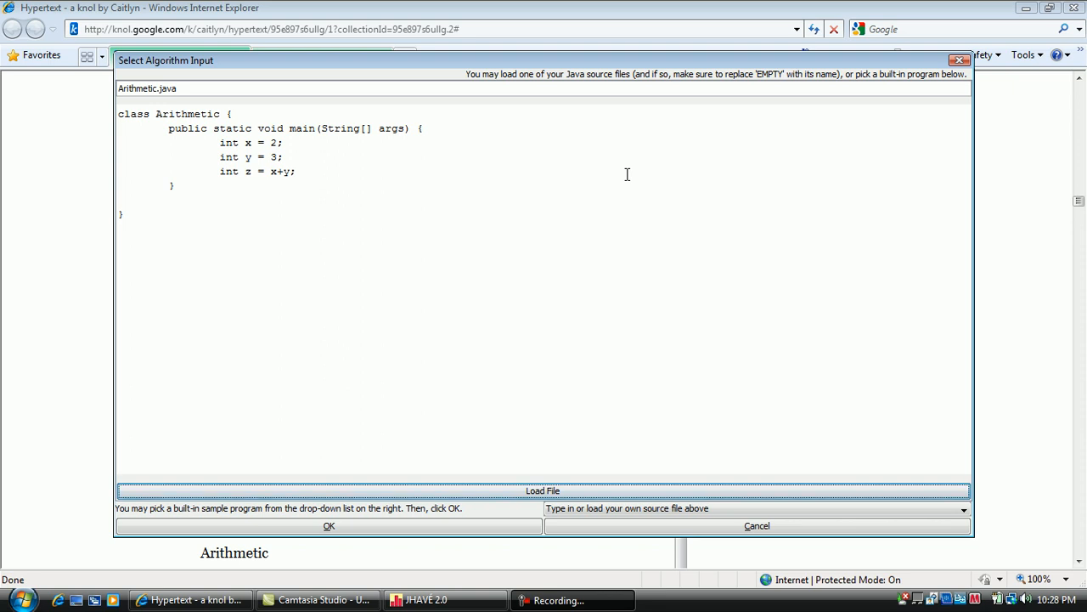
mouse_move(429, 515)
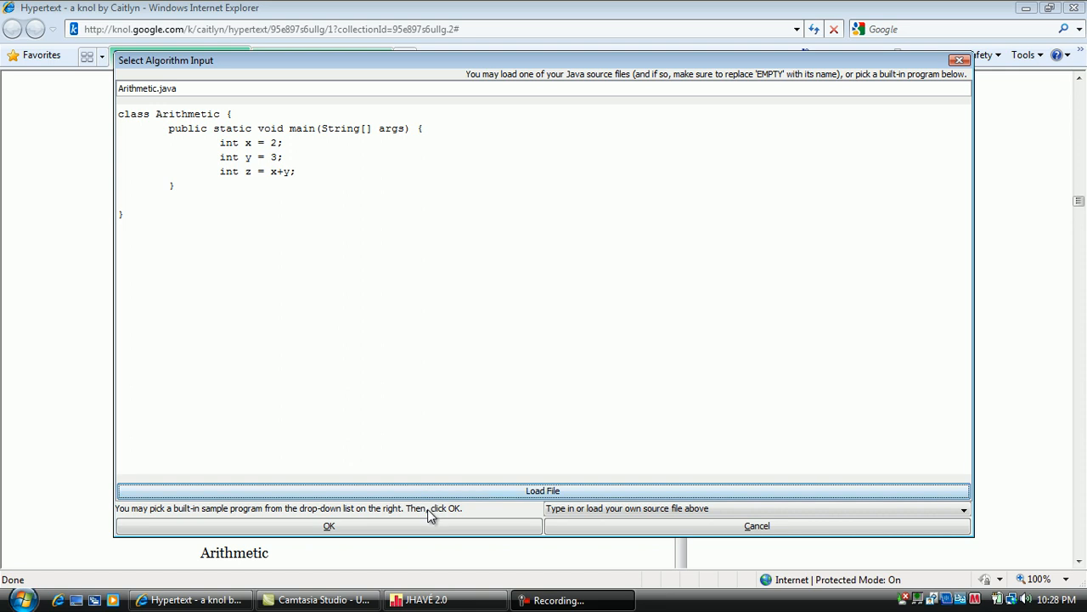
Step: Accept Arithmetic.java so its JVM Simulation visualization script is generated
click(329, 525)
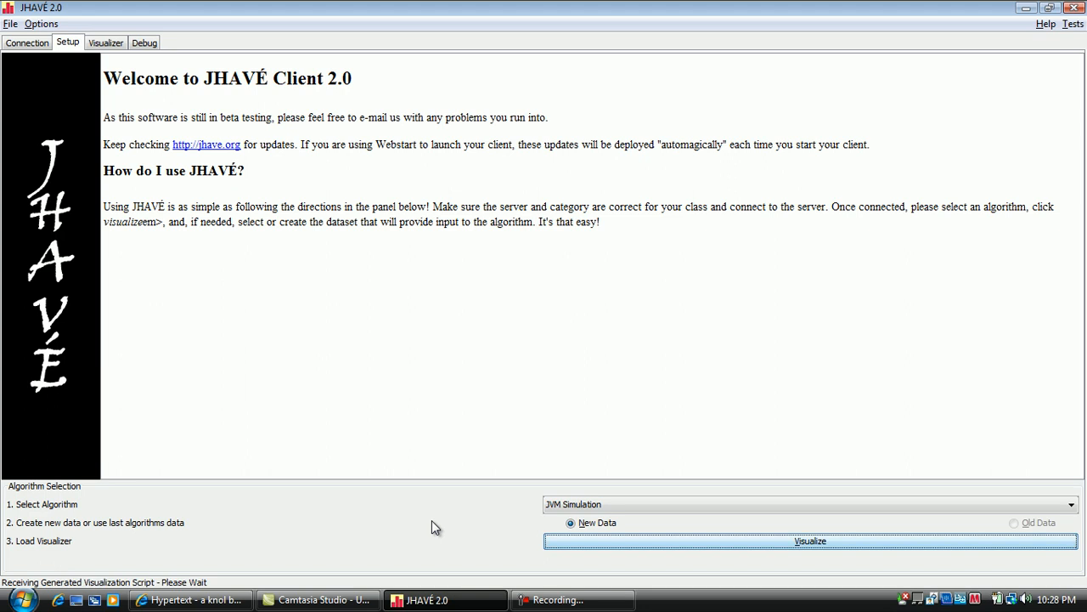
Step: Open the Arithmetic visualization and step forward until ldc pushes -128127
click(810, 540)
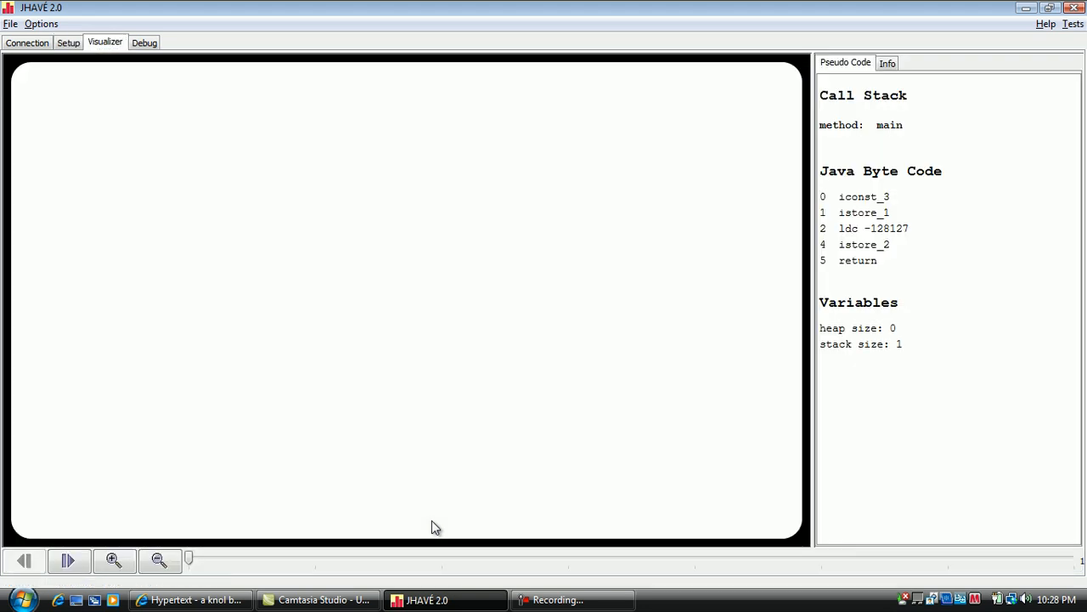
mouse_move(347, 597)
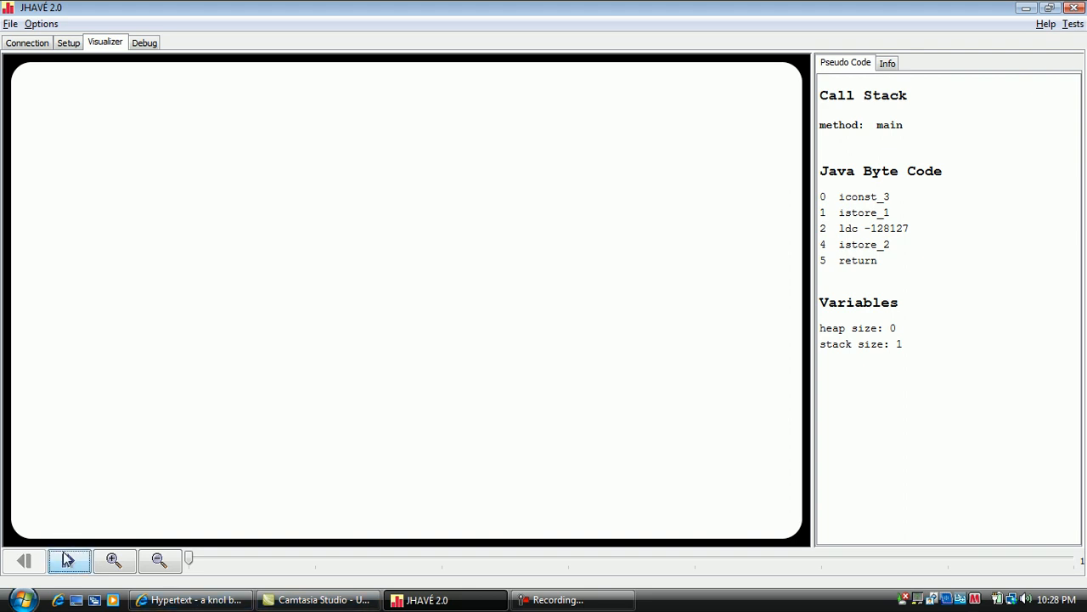
click(69, 560)
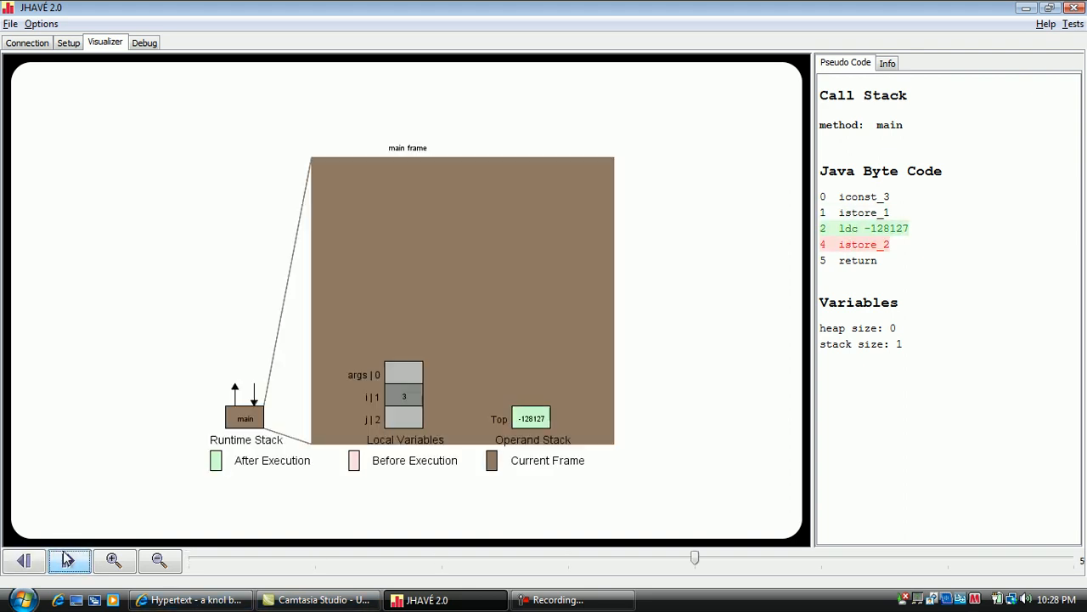